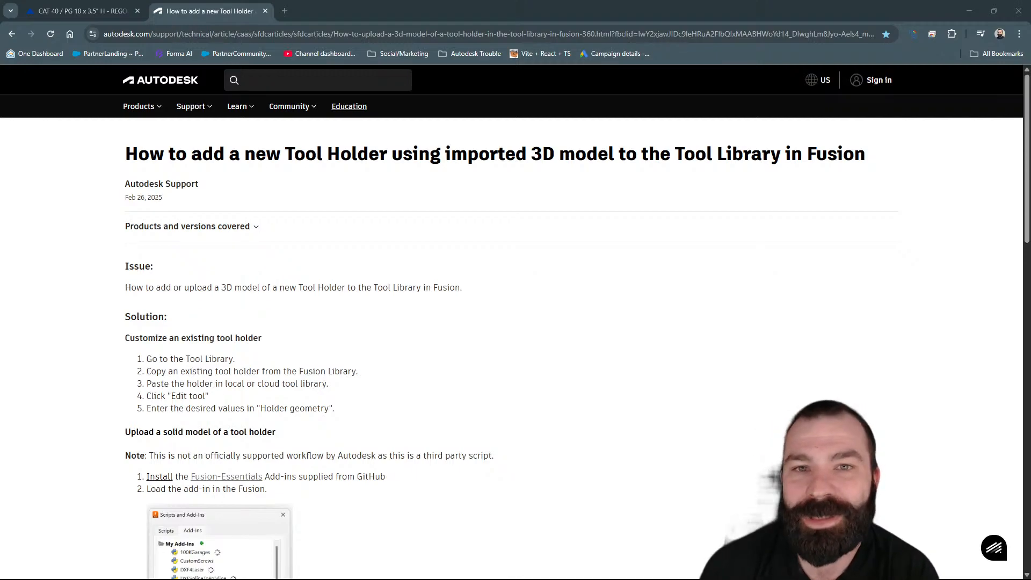
pyautogui.moveTo(261, 276)
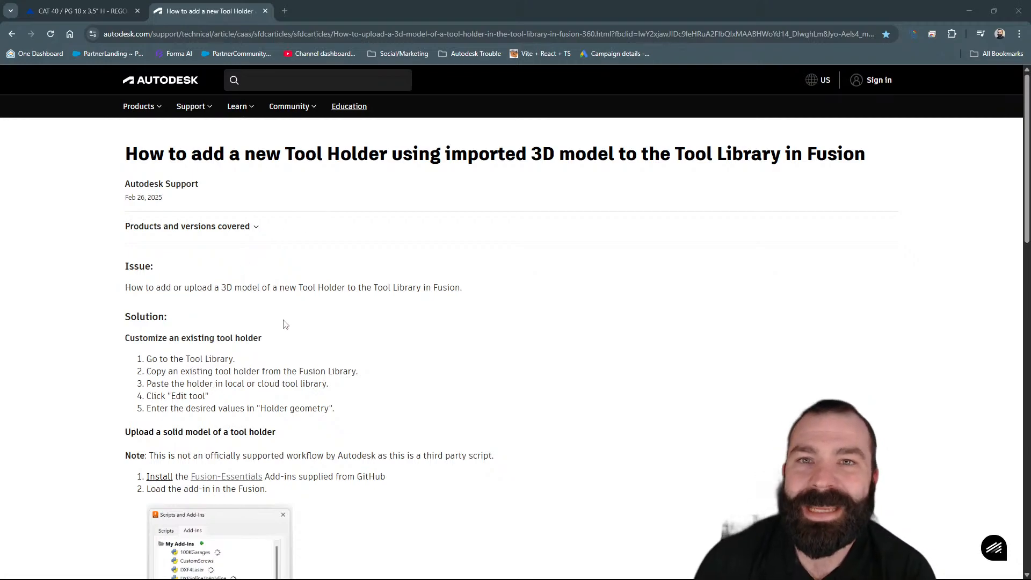
# Scroll the tool holder support article and follow its Fusion-Essentials link to GitHub
pyautogui.scroll(-3)
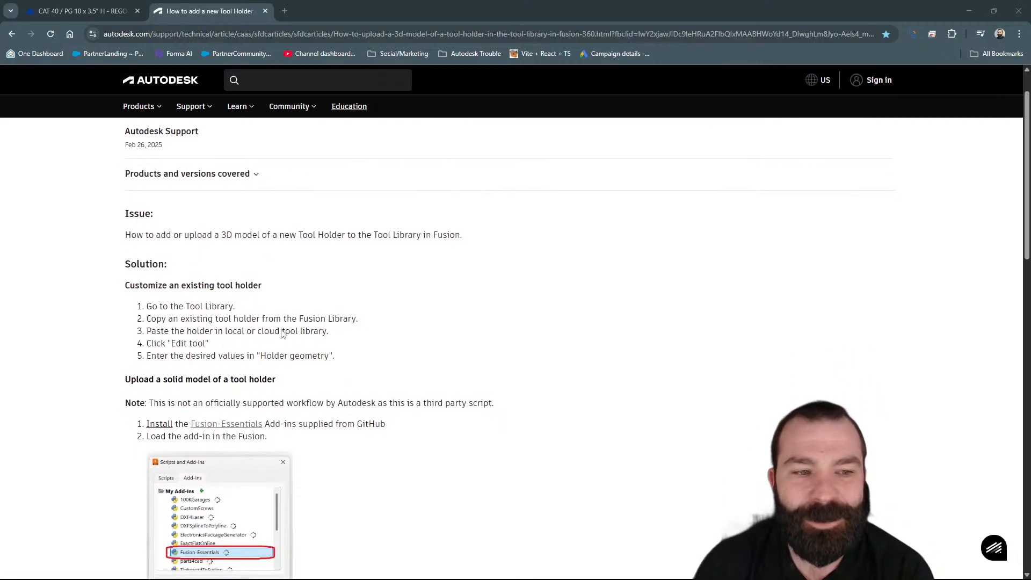
pyautogui.scroll(-3)
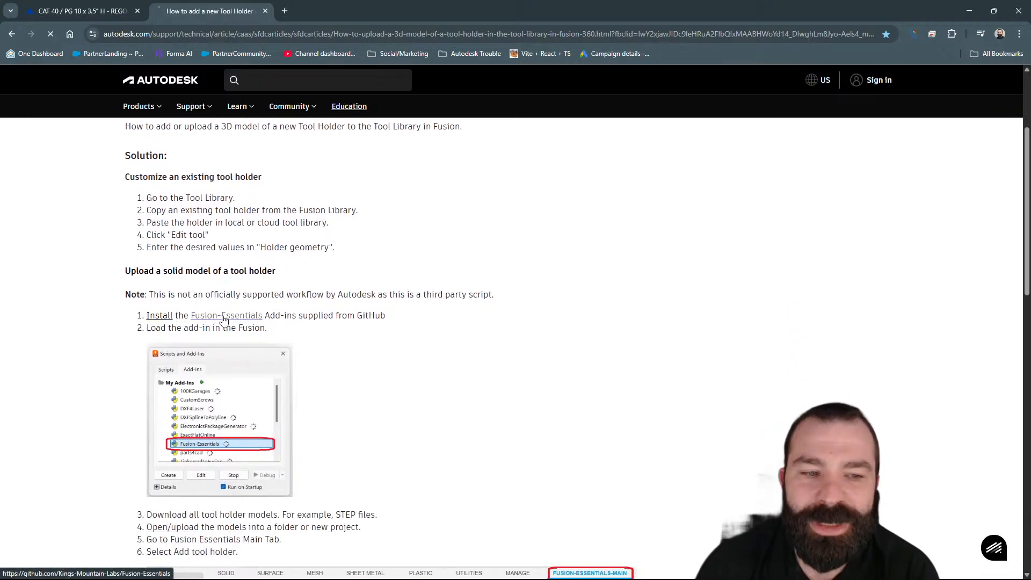
pyautogui.click(226, 315)
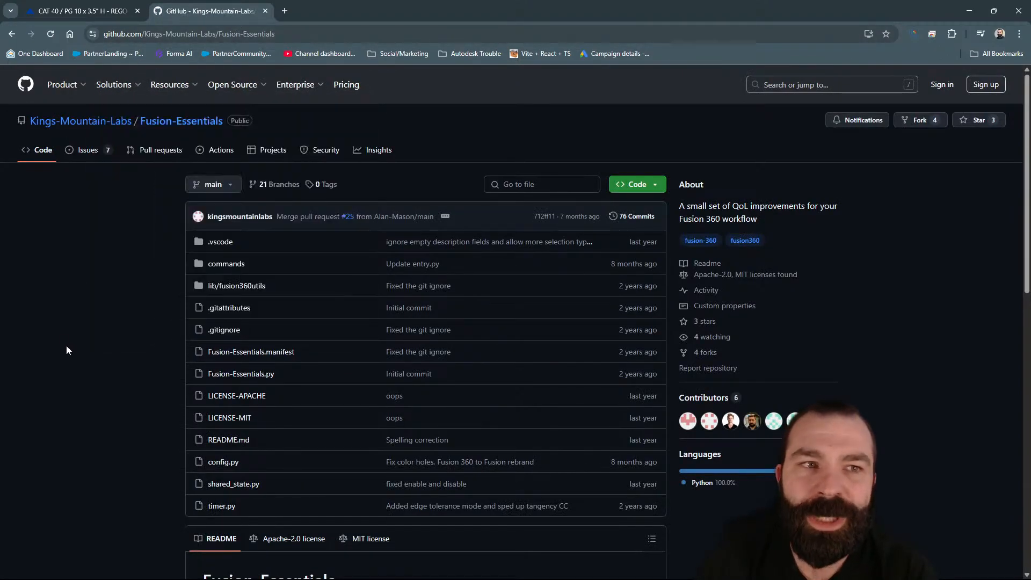
# Use the green Code menu's Download ZIP option for Fusion-Essentials
pyautogui.click(635, 185)
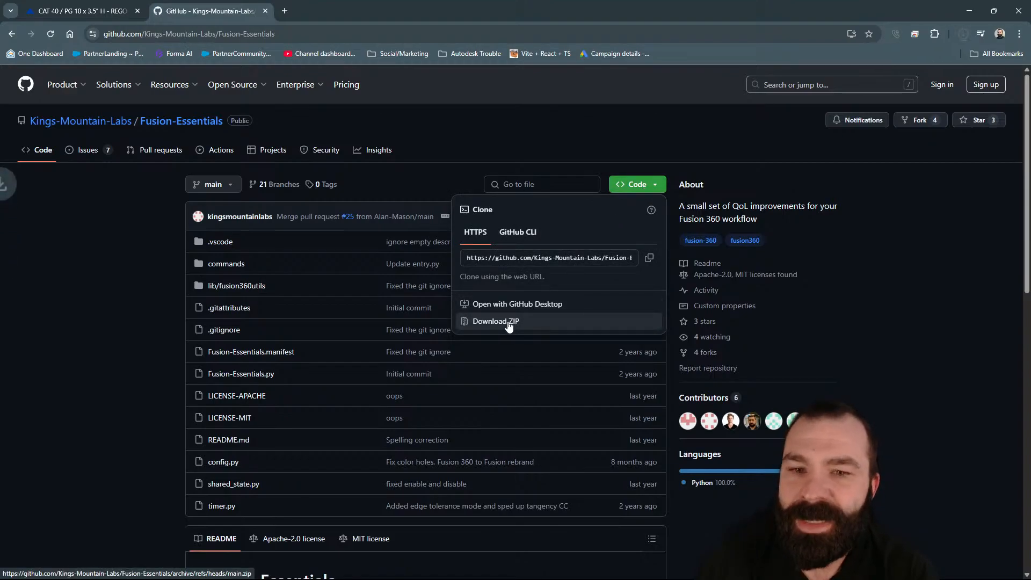
pyautogui.click(495, 321)
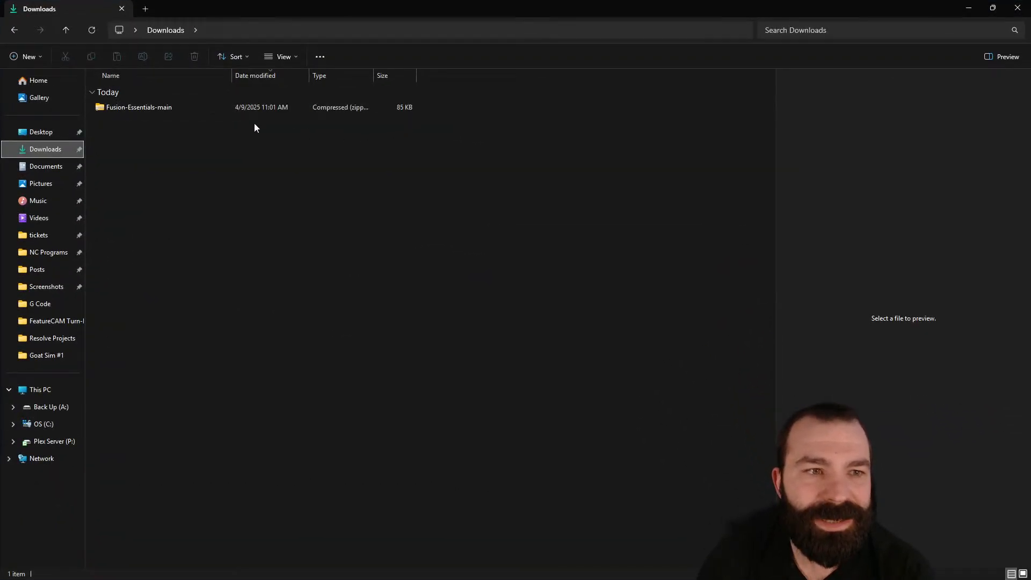
# Extract the Fusion-Essentials-main zip into a folder in Downloads
pyautogui.rightClick(138, 108)
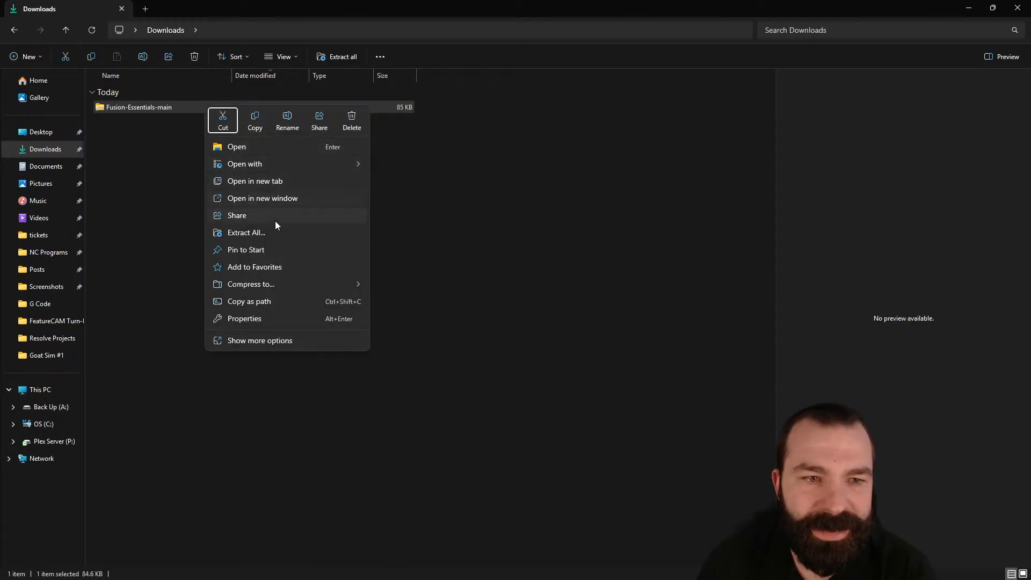
pyautogui.click(246, 232)
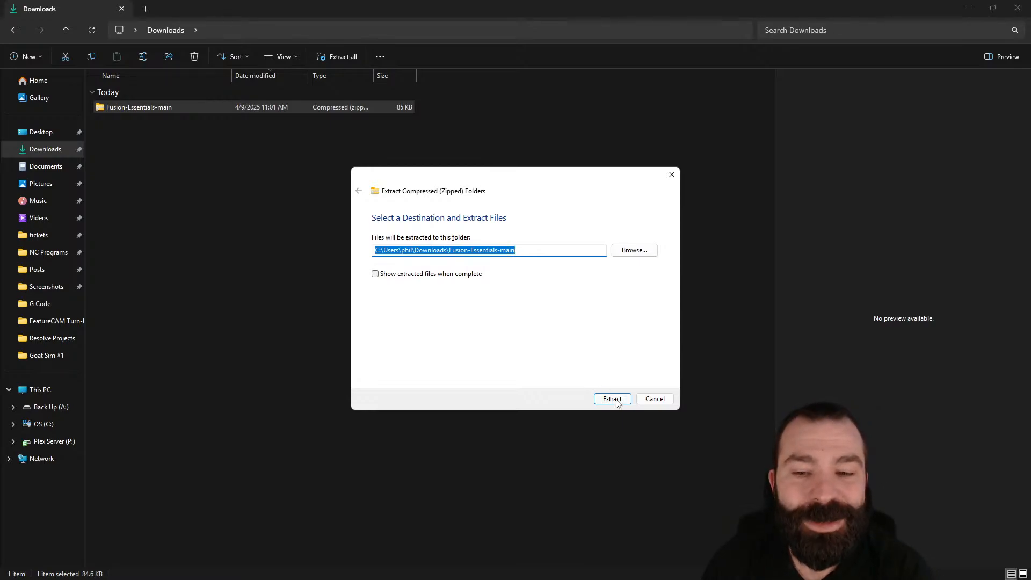
pyautogui.click(611, 398)
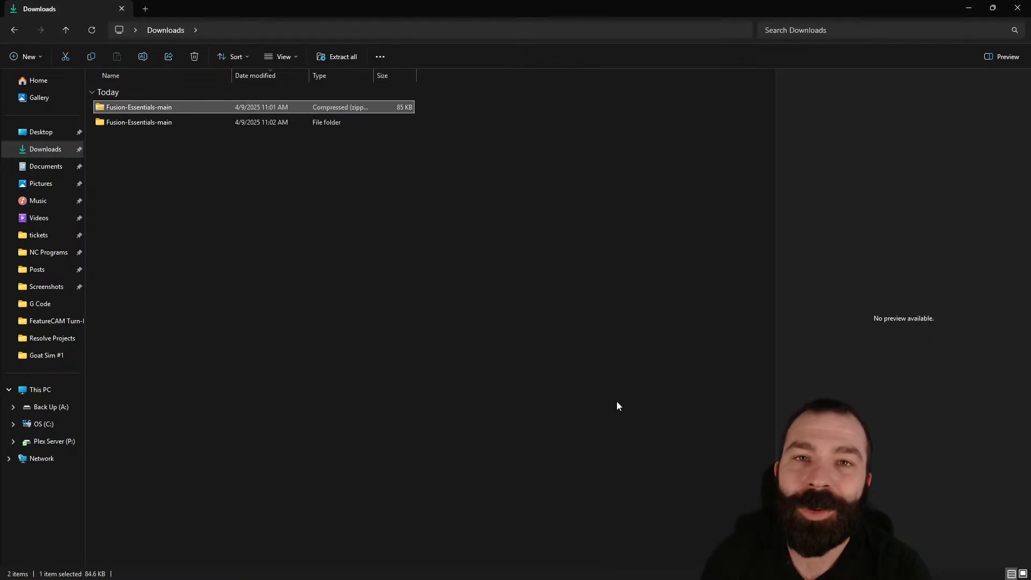
pyautogui.moveTo(1018, 8)
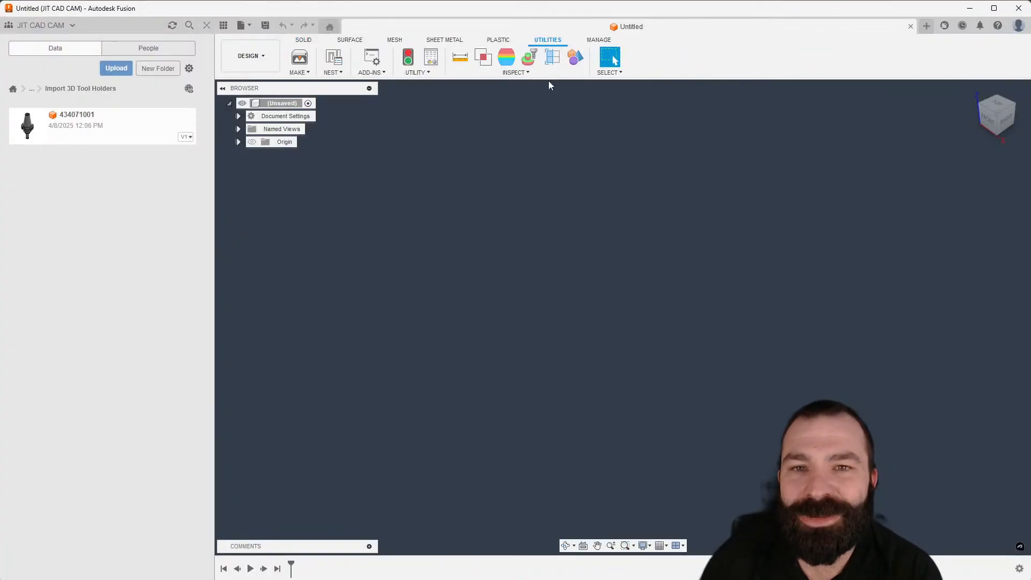
# Open Scripts and Add-Ins on the Add-Ins tab and start adding a new add-in
pyautogui.click(370, 63)
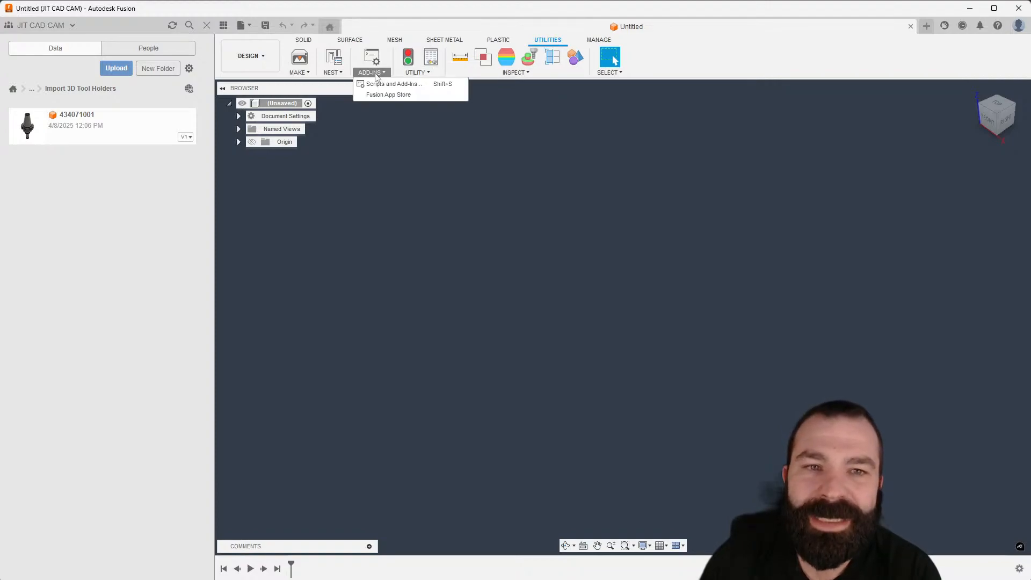
pyautogui.click(392, 83)
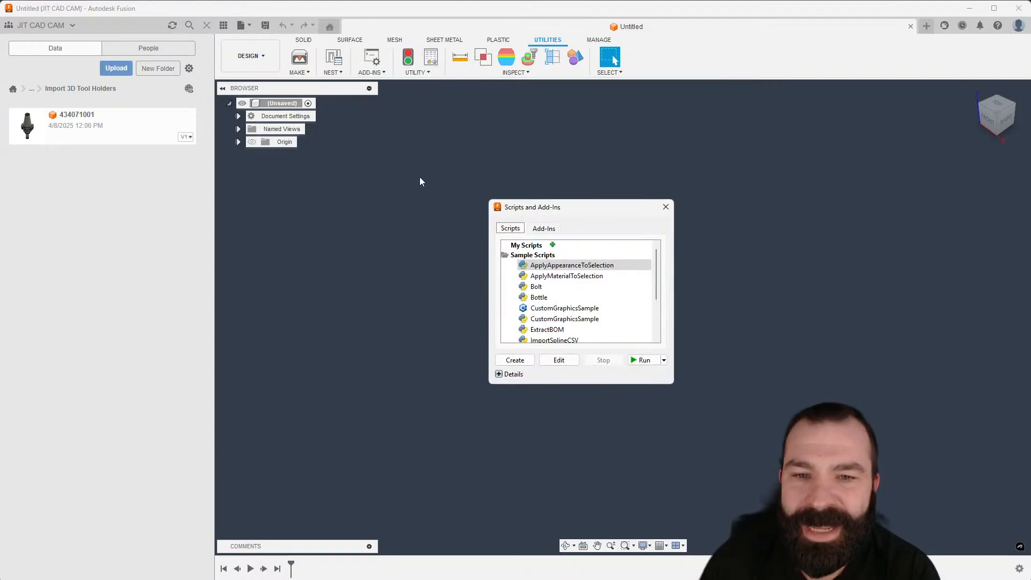
pyautogui.click(543, 228)
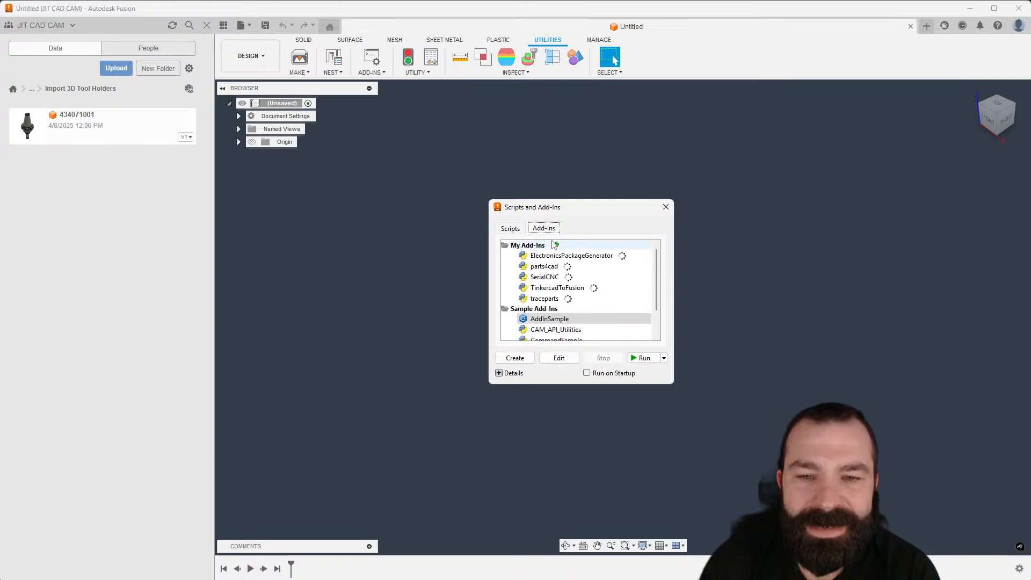
pyautogui.click(514, 358)
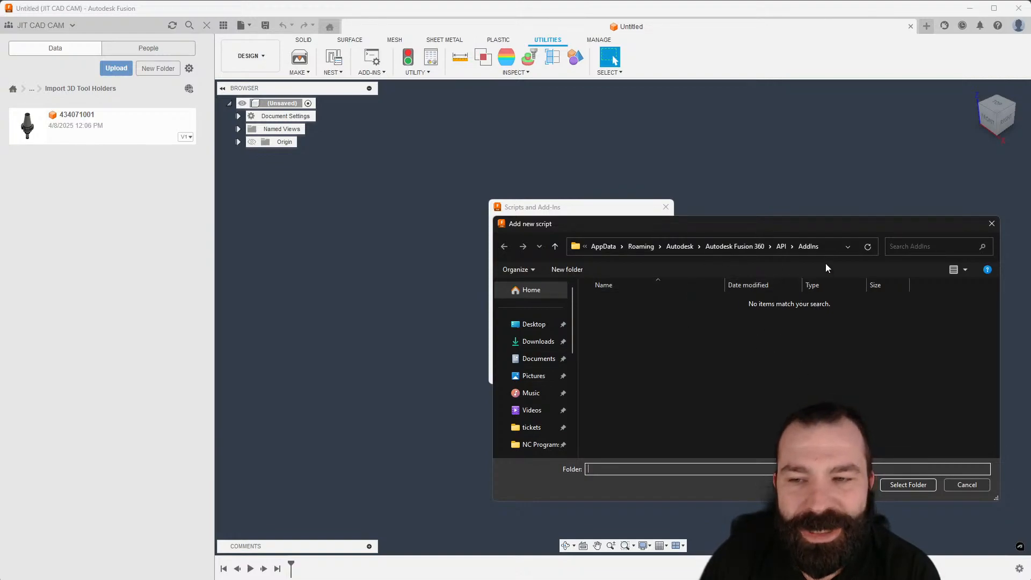
pyautogui.moveTo(823, 258)
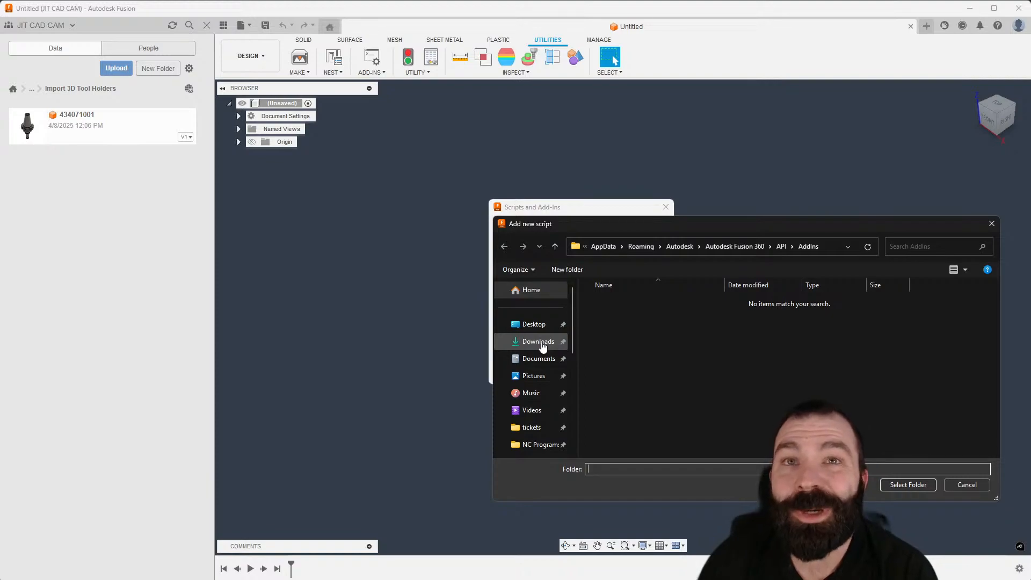
pyautogui.moveTo(827, 344)
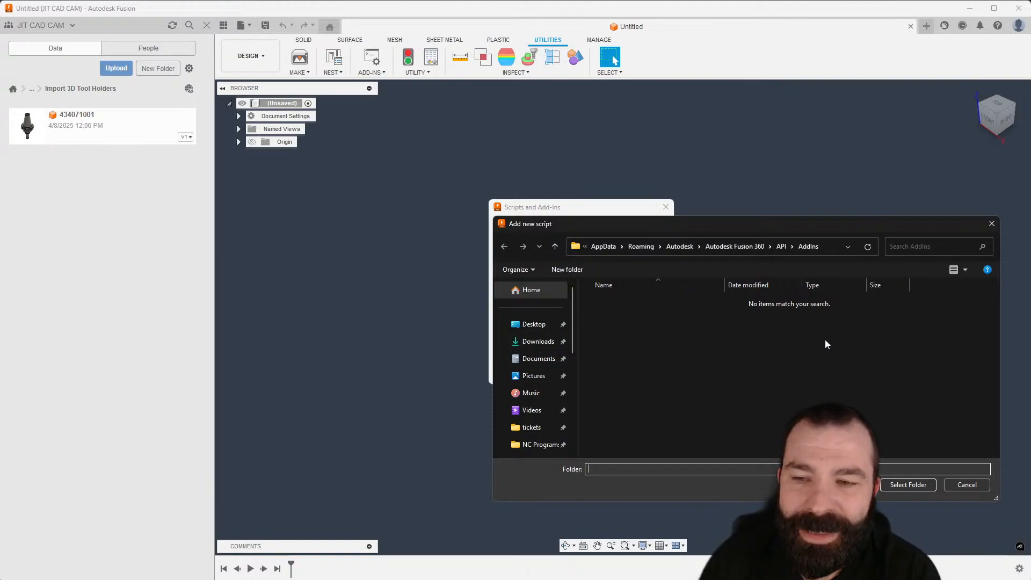
# Pick the inner Fusion-Essentials-main folder in Downloads after two rejected folder errors
pyautogui.click(537, 340)
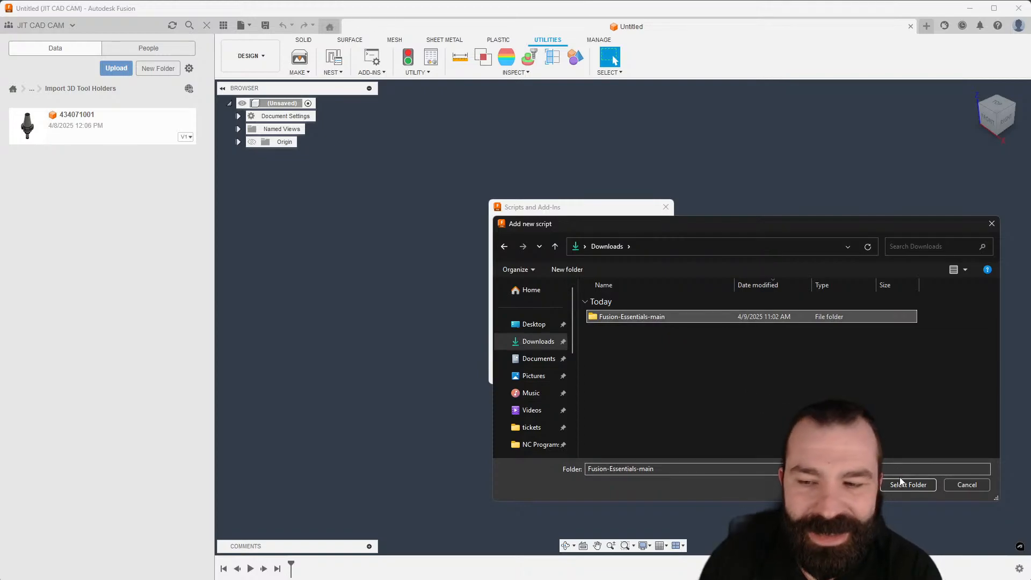
pyautogui.click(908, 485)
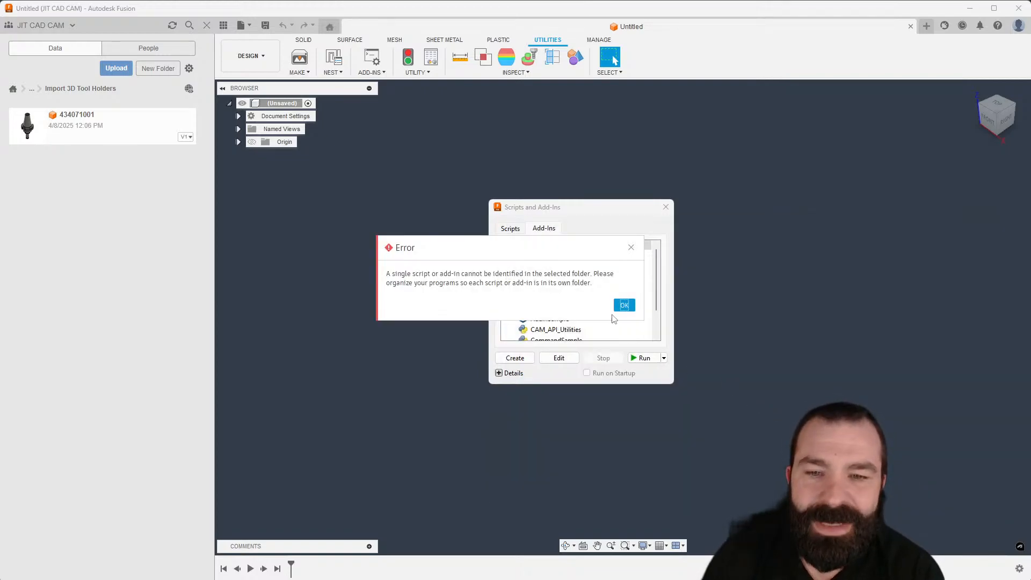
pyautogui.click(624, 305)
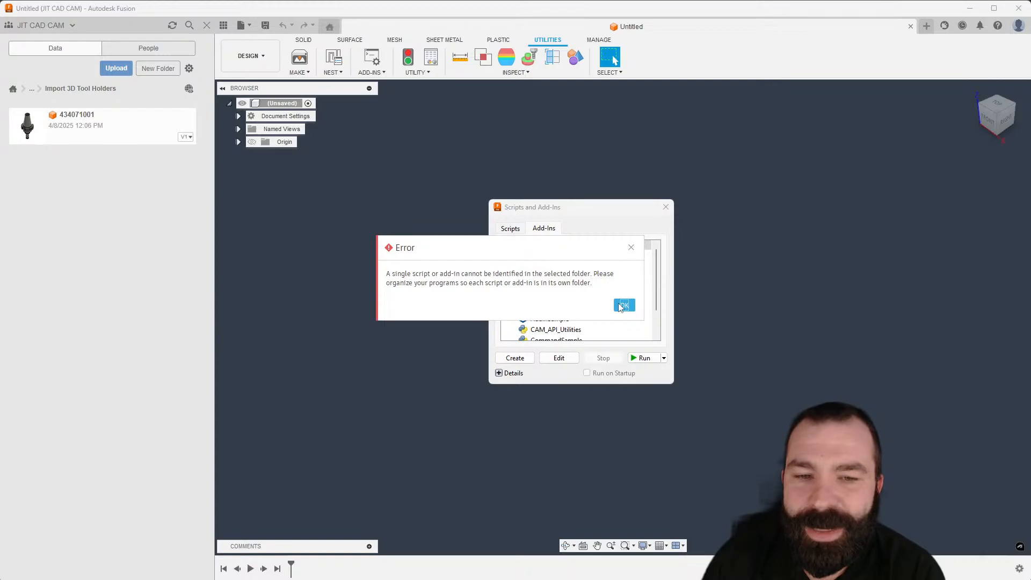
pyautogui.click(621, 305)
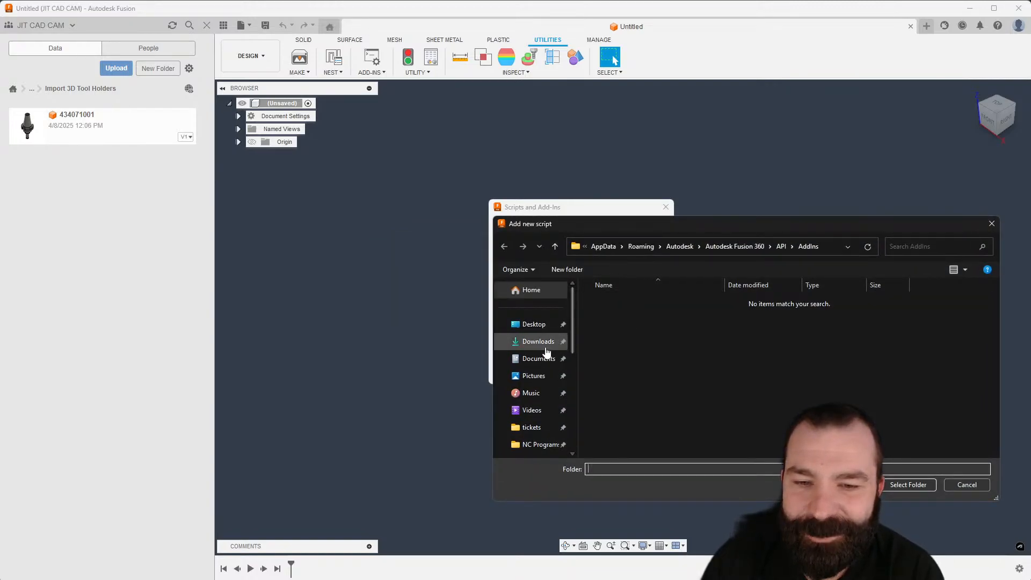
pyautogui.click(536, 341)
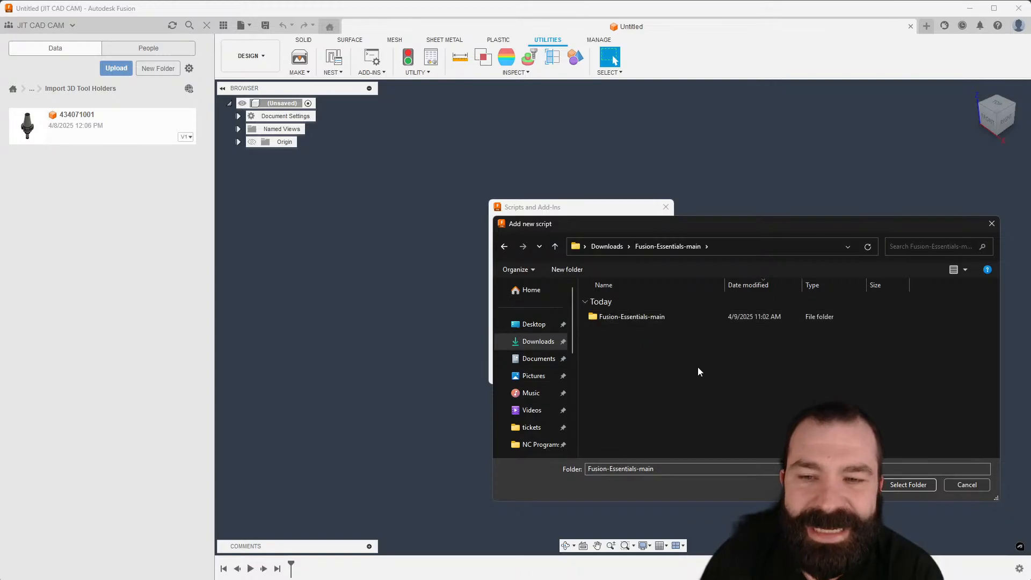
pyautogui.click(908, 485)
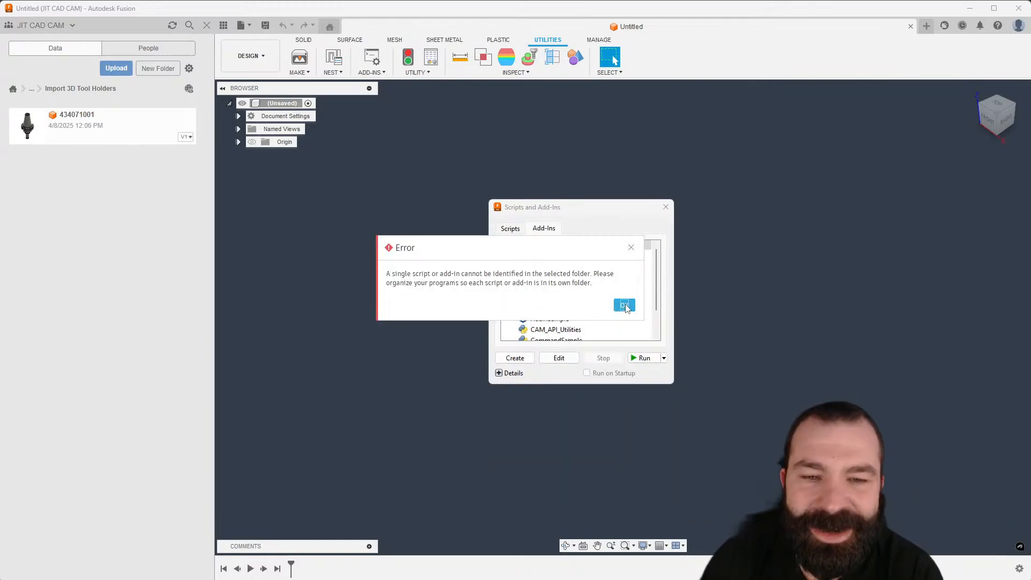
pyautogui.click(623, 305)
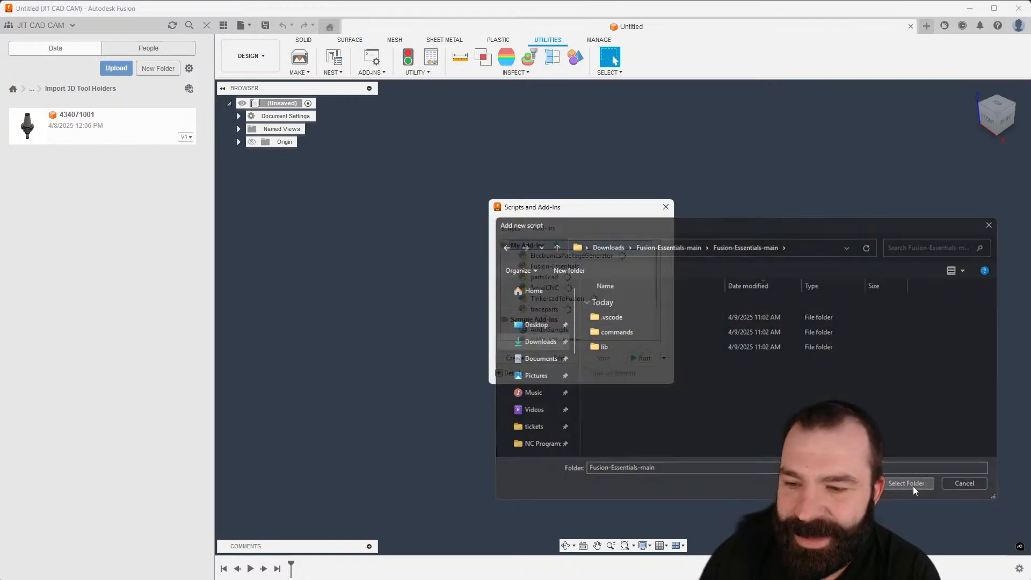
pyautogui.click(908, 484)
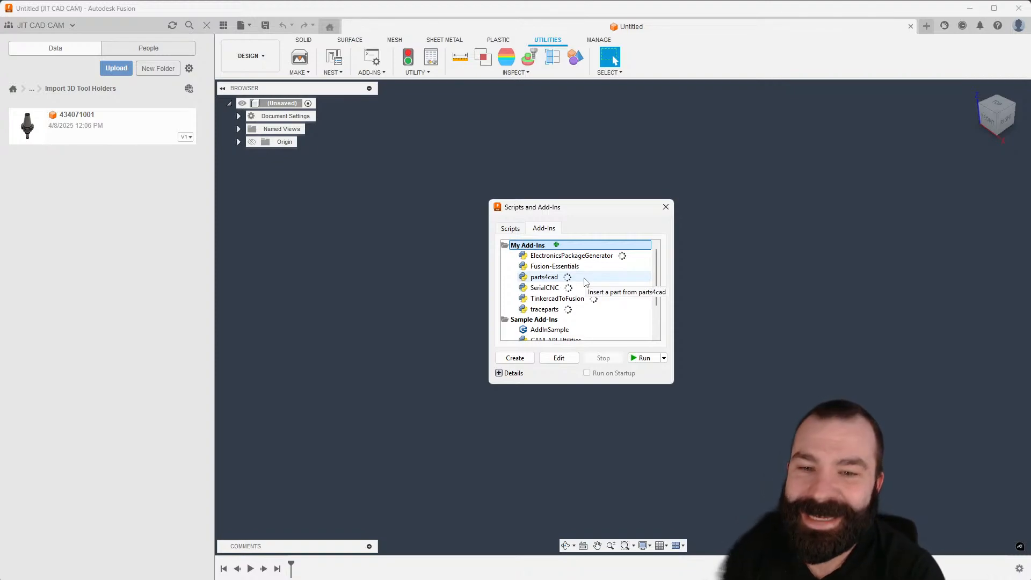
# Run Fusion-Essentials with Run on Startup and show its FUSION-ESSENTIALS-MAIN tab
pyautogui.click(554, 266)
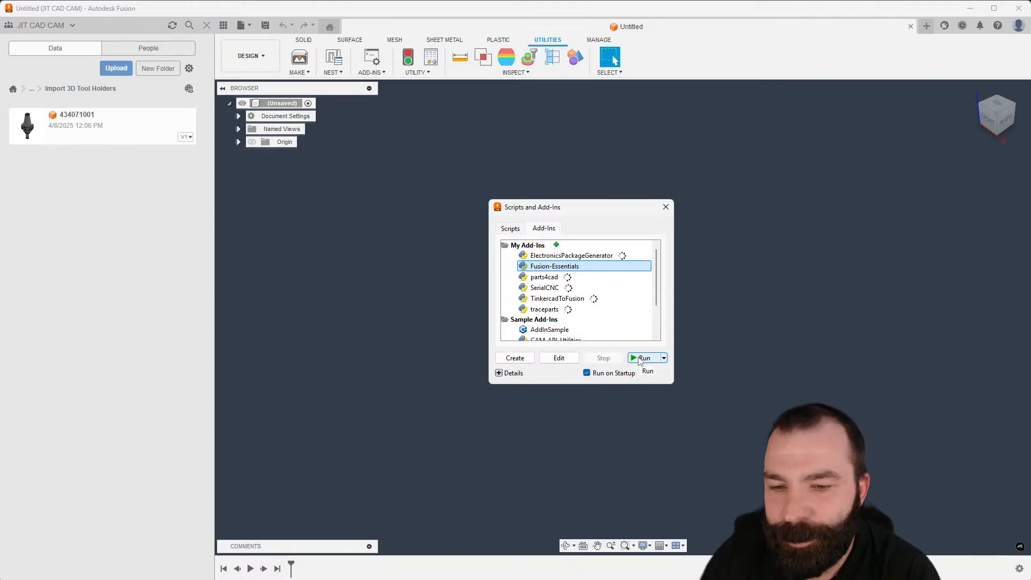
pyautogui.click(644, 357)
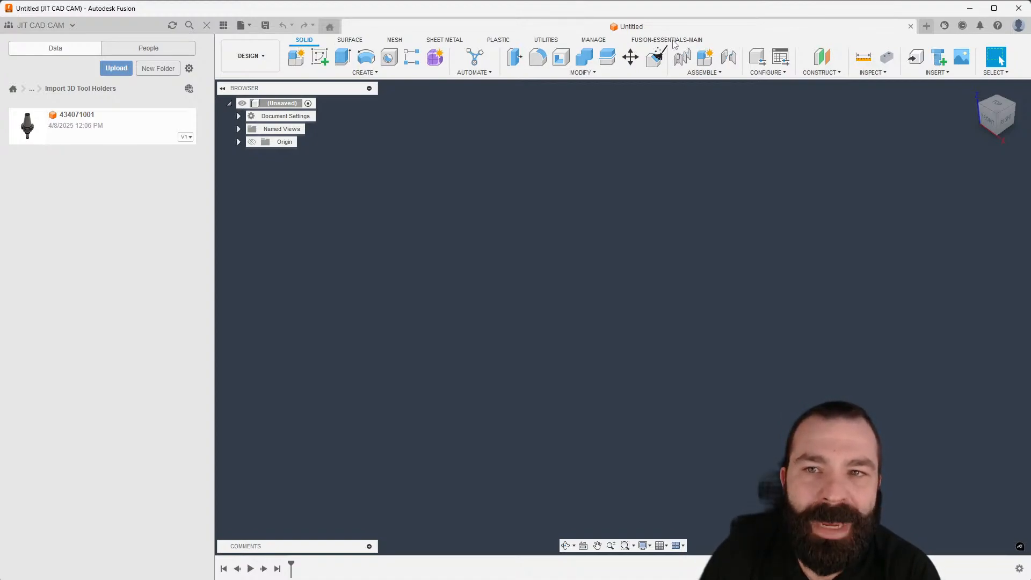
pyautogui.click(667, 39)
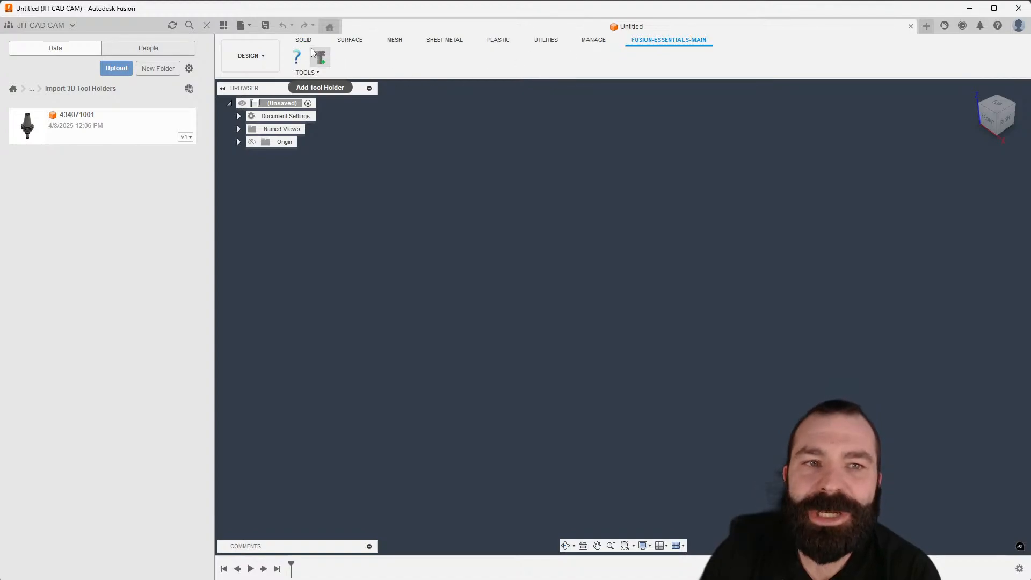
pyautogui.moveTo(468, 212)
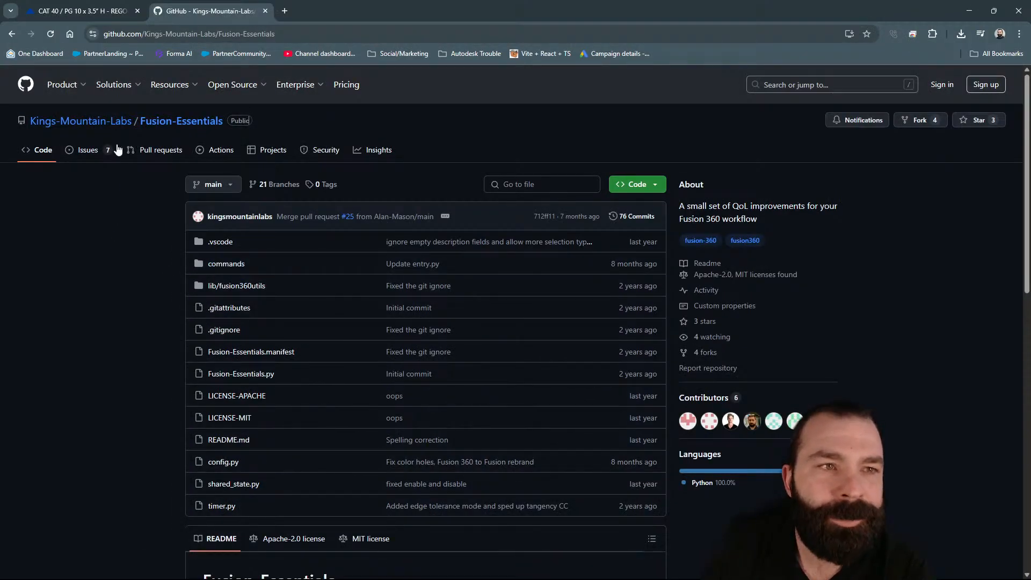
pyautogui.click(76, 11)
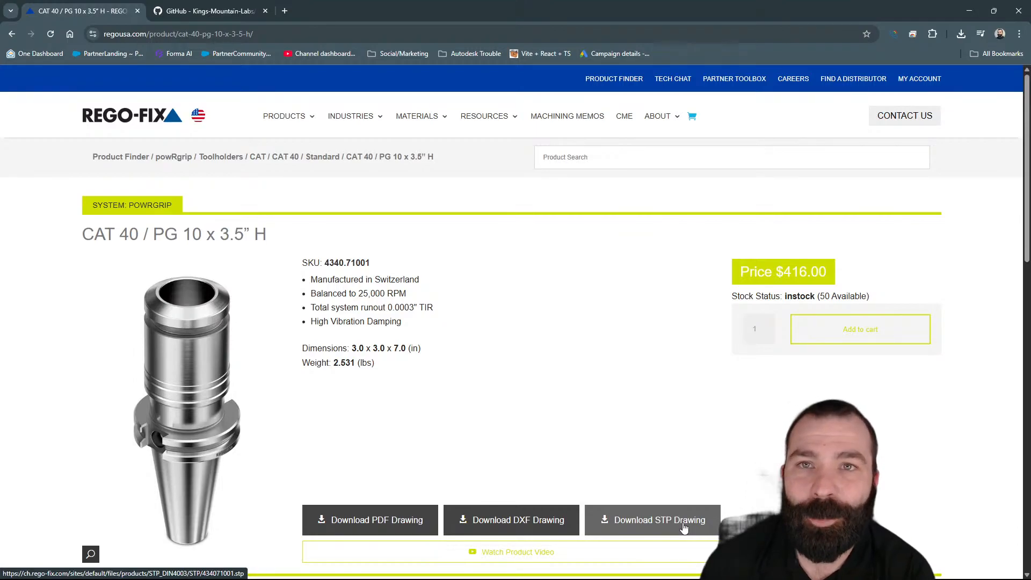
pyautogui.moveTo(370, 520)
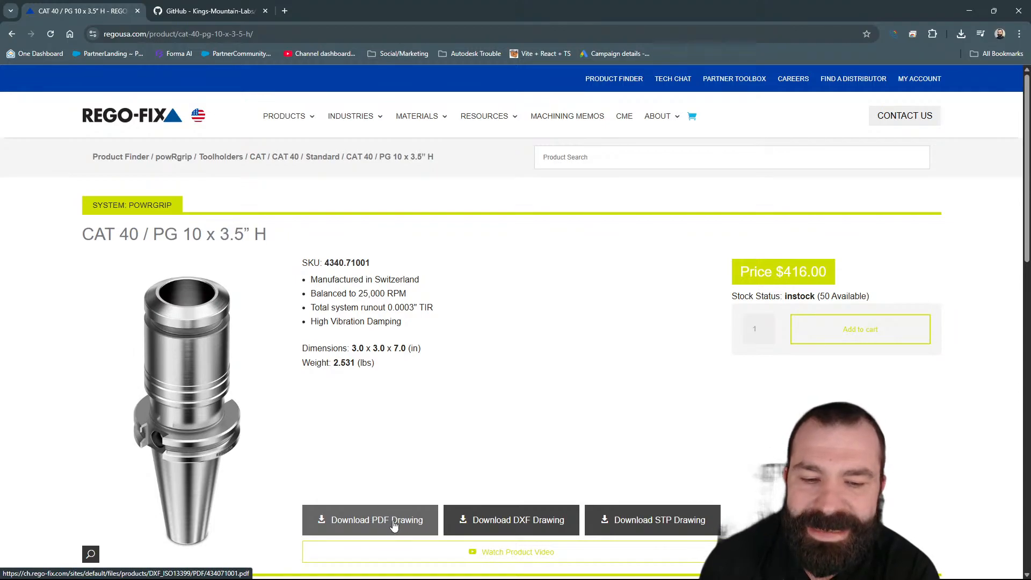
pyautogui.click(369, 520)
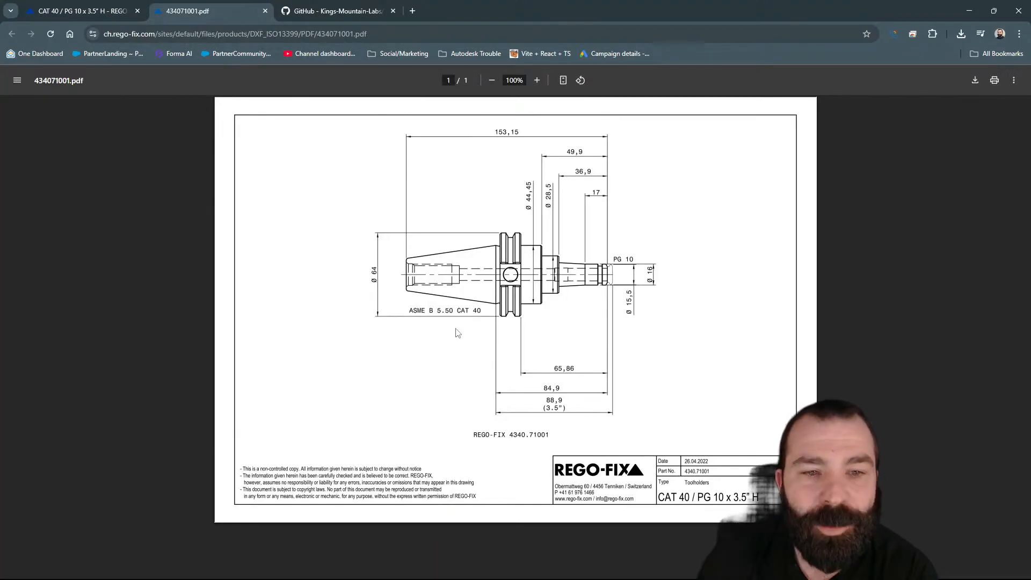
pyautogui.moveTo(495, 354)
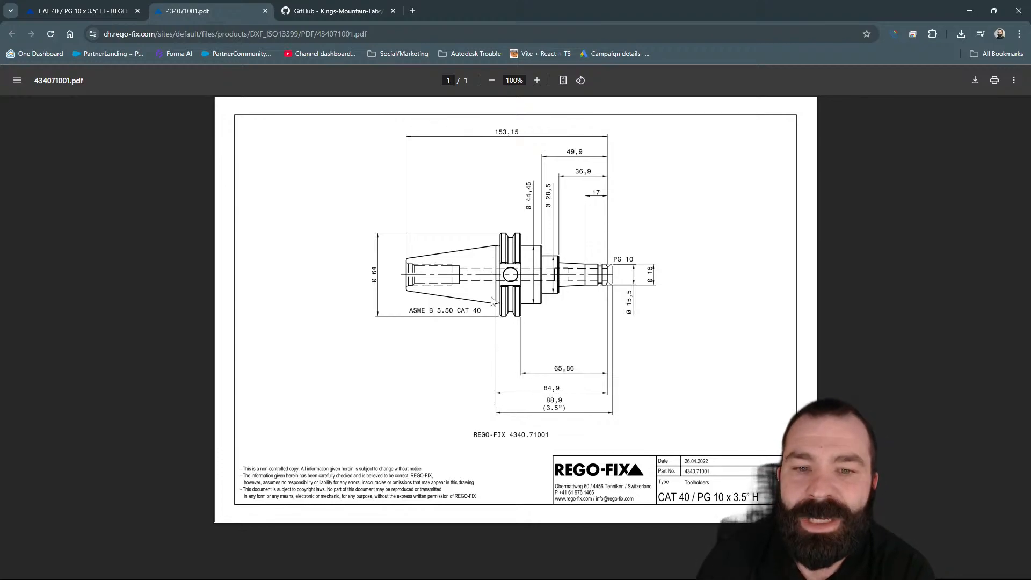
pyautogui.moveTo(494, 263)
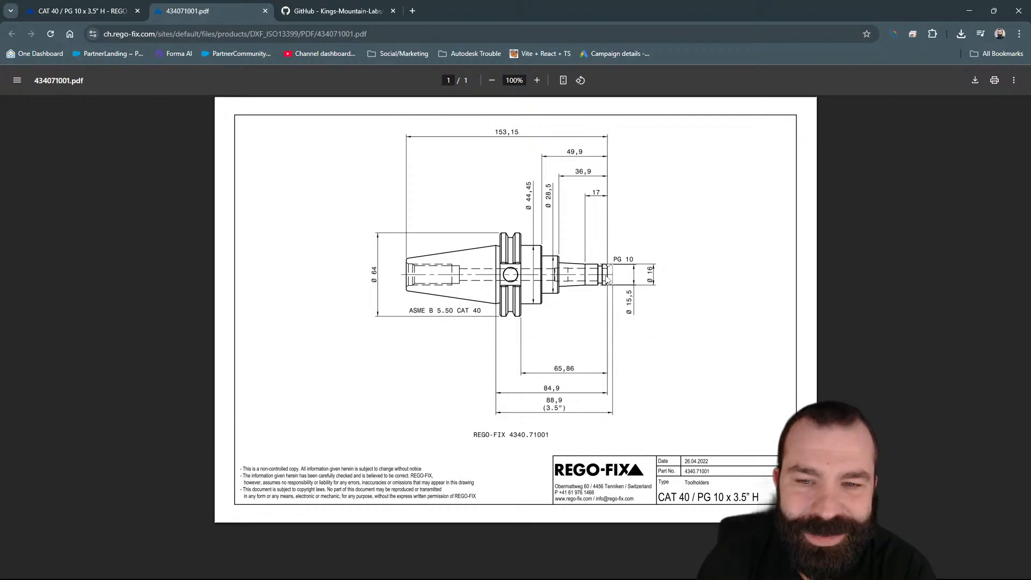
pyautogui.moveTo(613, 286)
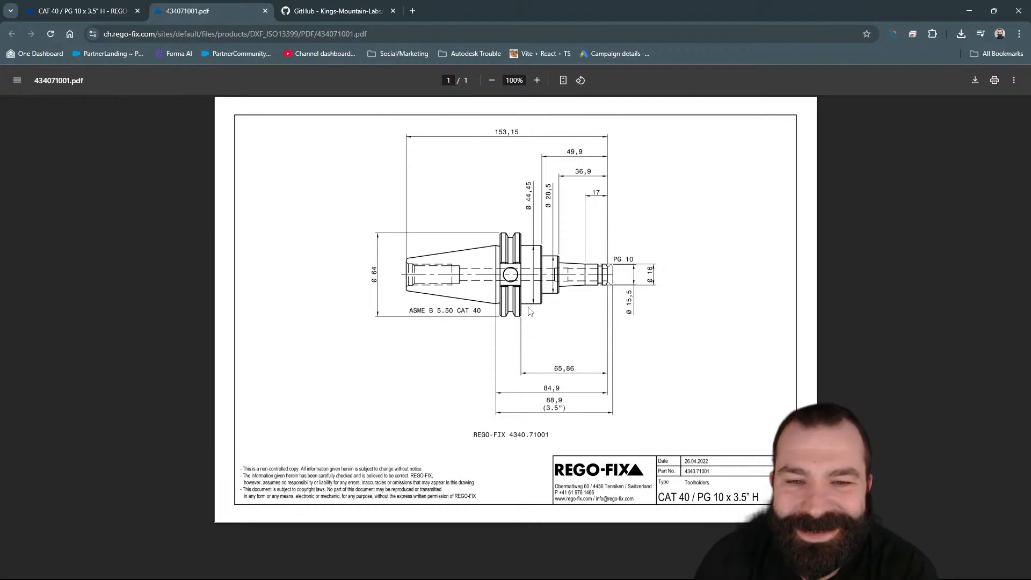
pyautogui.moveTo(551, 395)
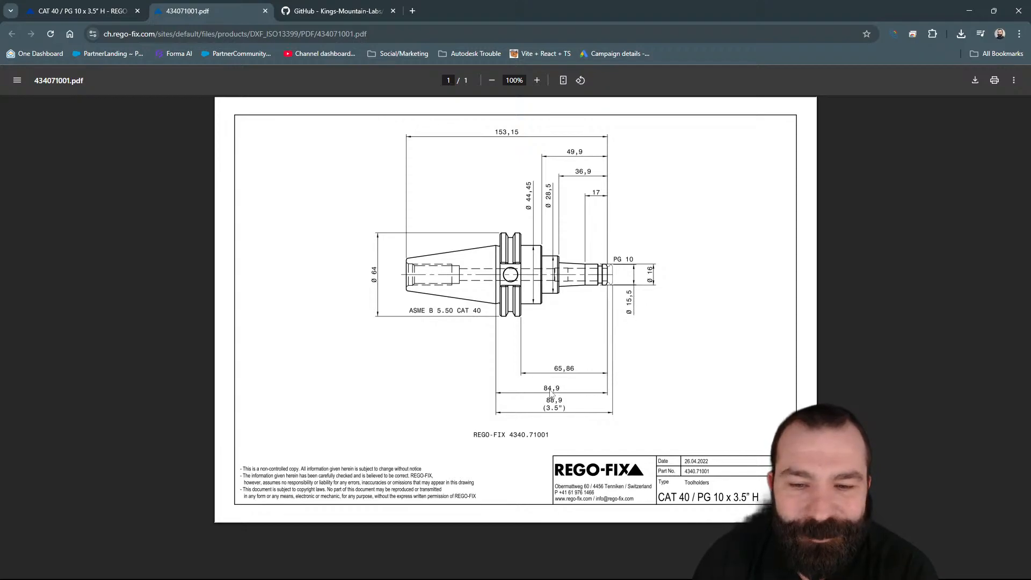
pyautogui.moveTo(559, 412)
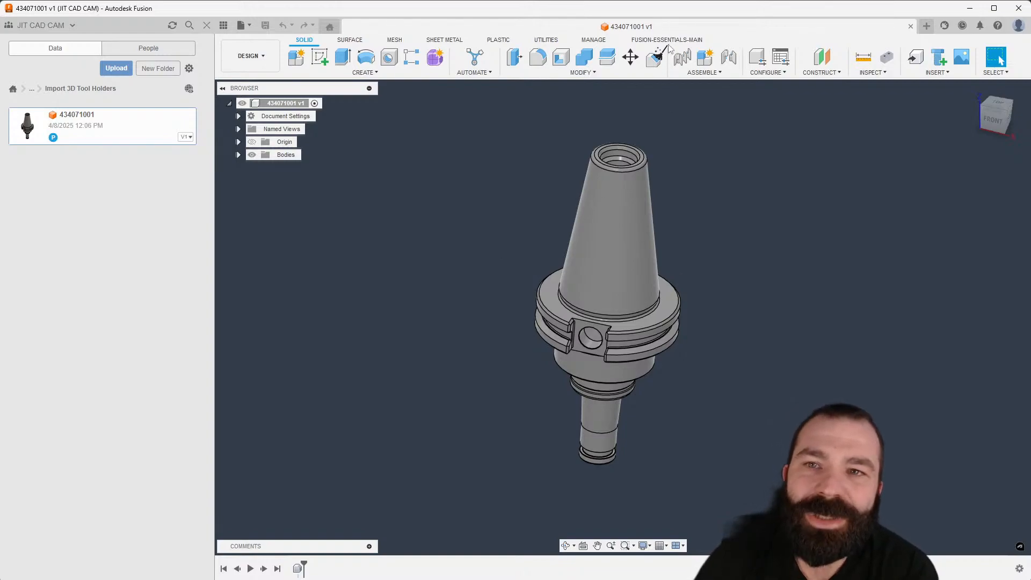
# Add body 434071001 as a holder in Shop Crib New, picking body, axis and end face
pyautogui.click(665, 39)
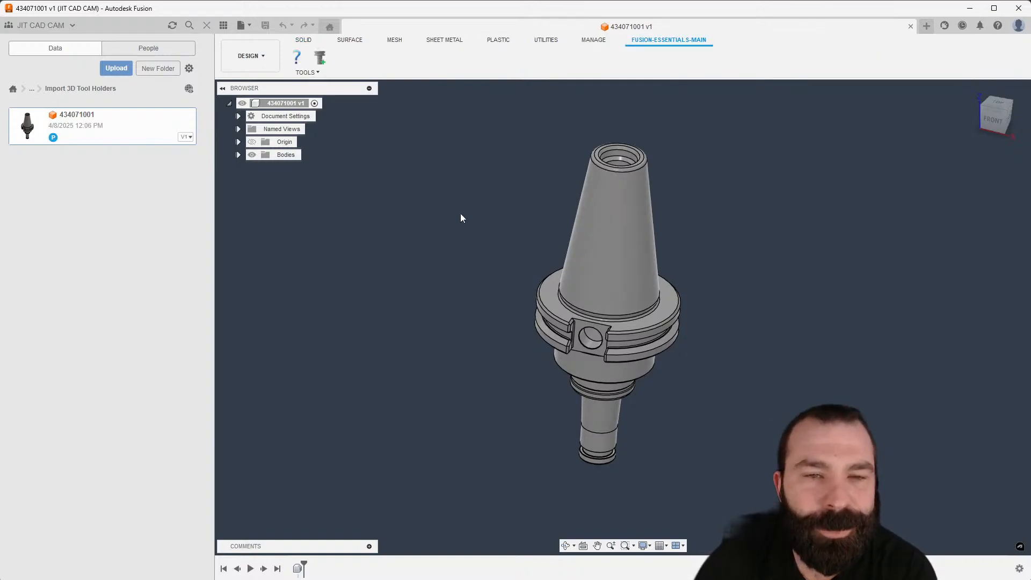
pyautogui.click(319, 56)
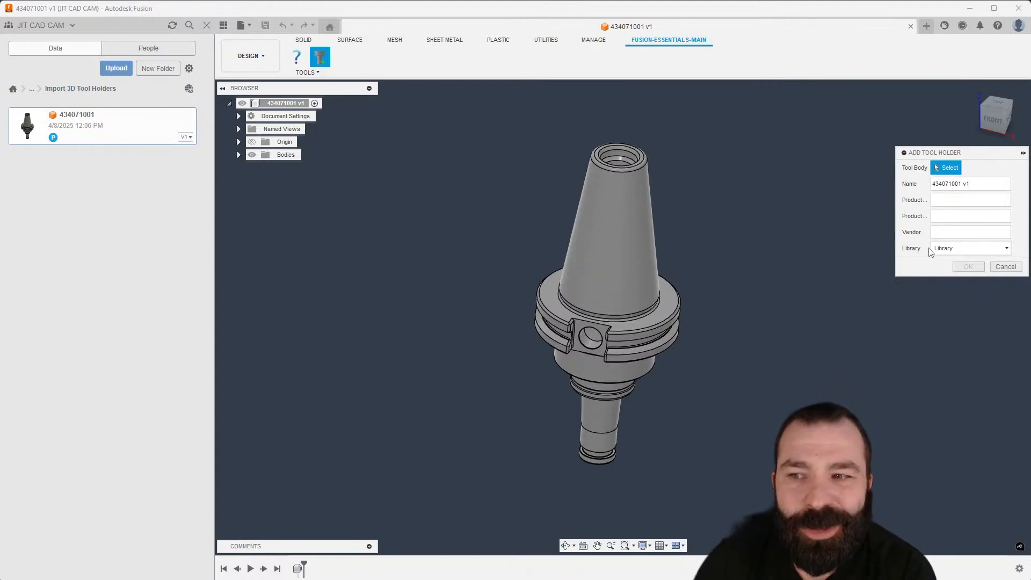
pyautogui.click(605, 296)
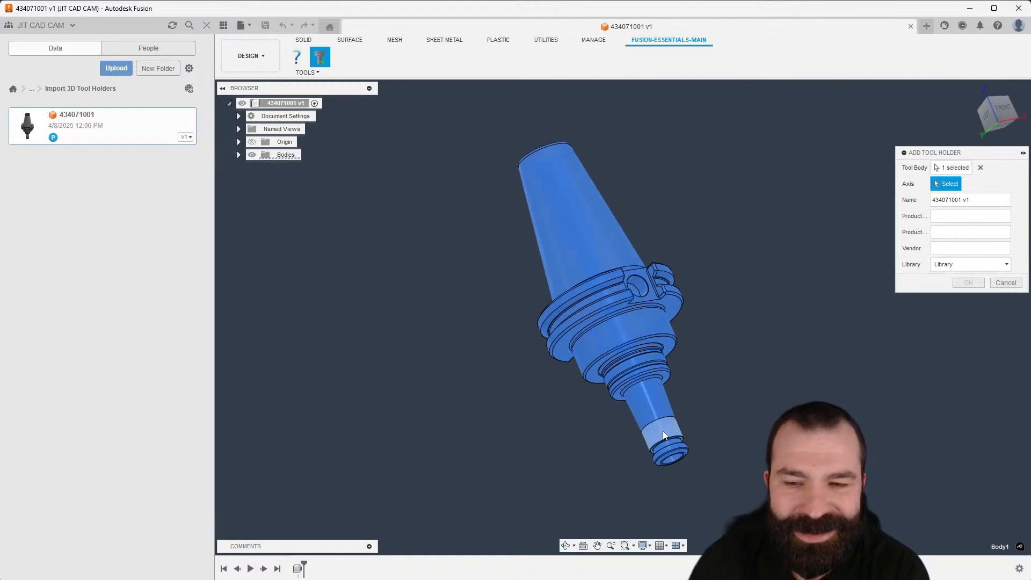
pyautogui.click(661, 434)
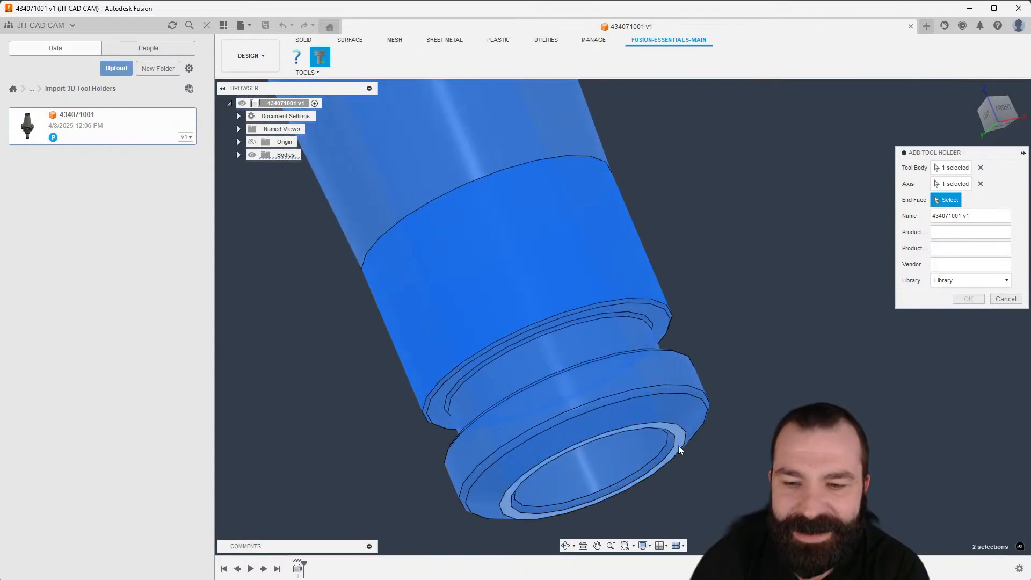
pyautogui.click(658, 440)
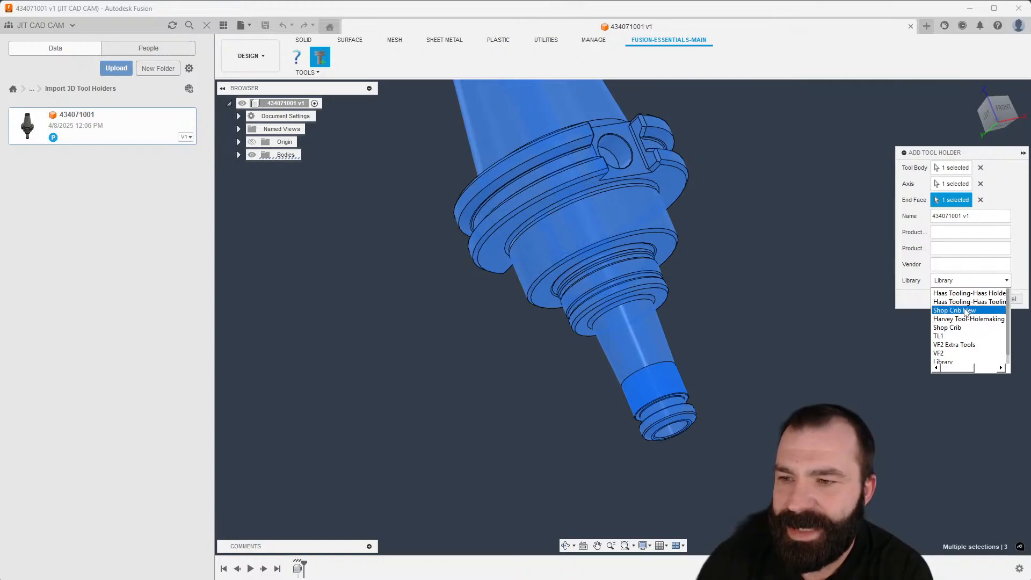
pyautogui.click(954, 309)
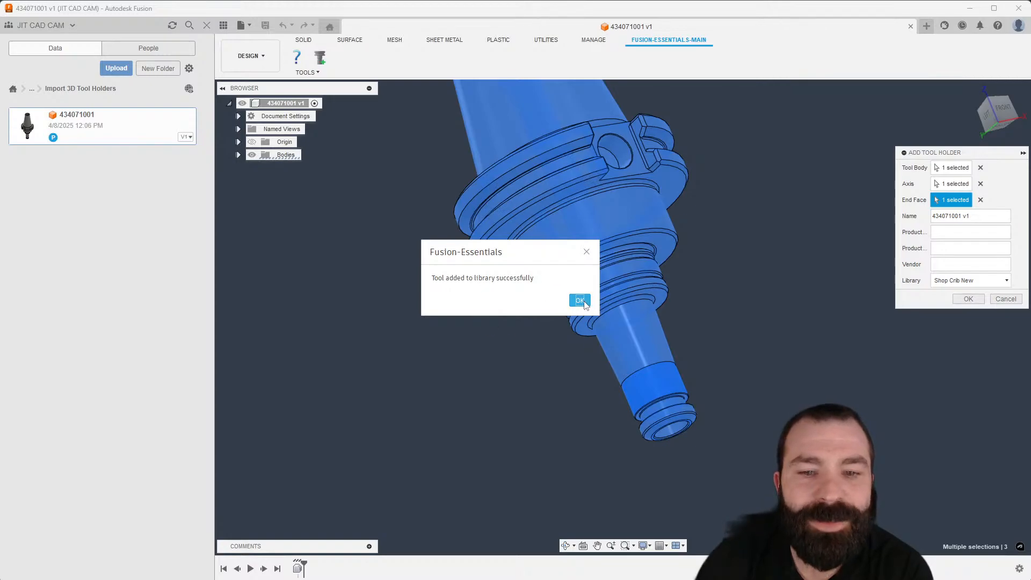
pyautogui.click(578, 301)
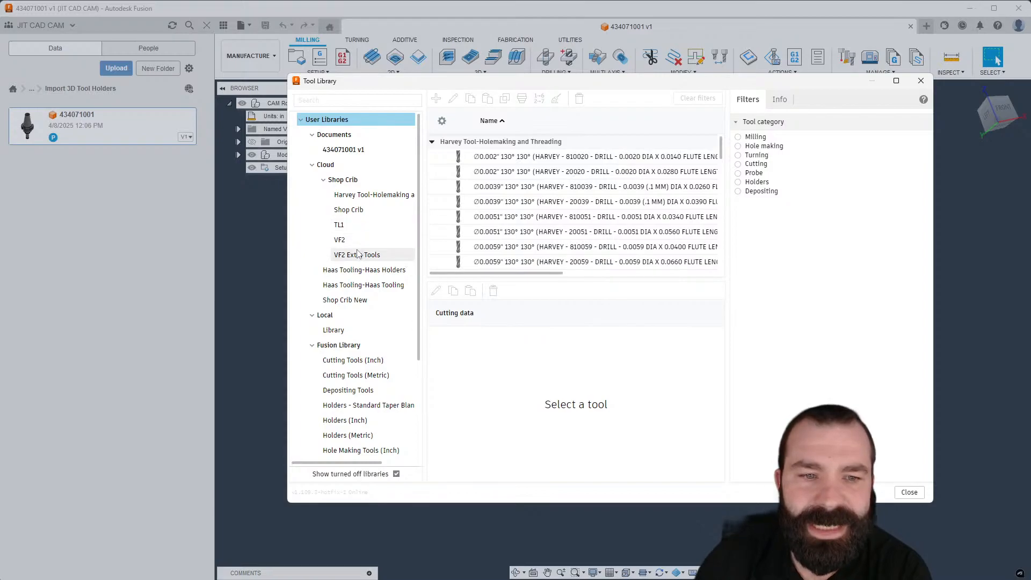
# Select holder 434071001 v1 in Shop Crib New and open it for editing
pyautogui.click(345, 300)
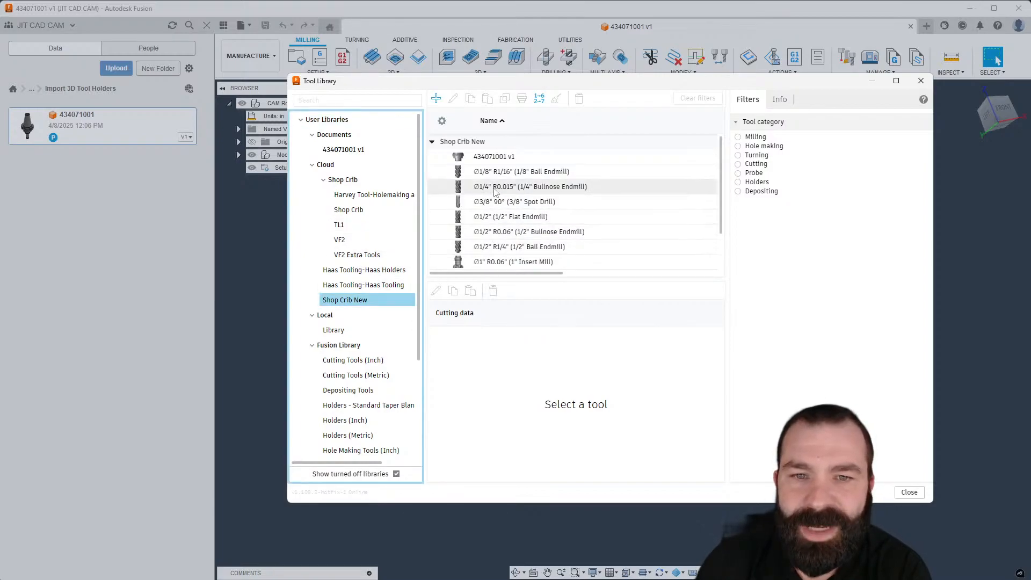
pyautogui.click(494, 157)
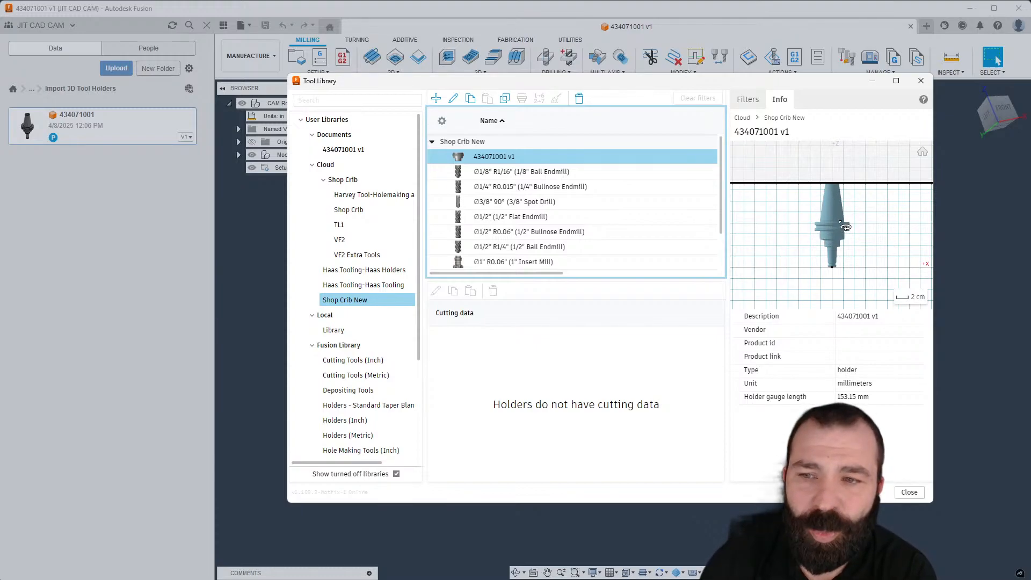
pyautogui.rightClick(494, 156)
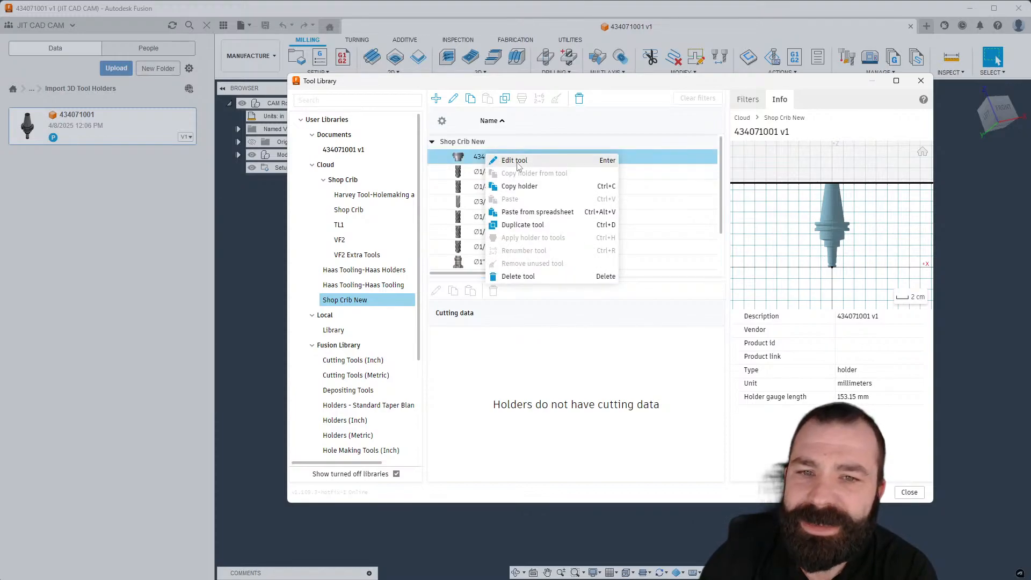
pyautogui.click(513, 160)
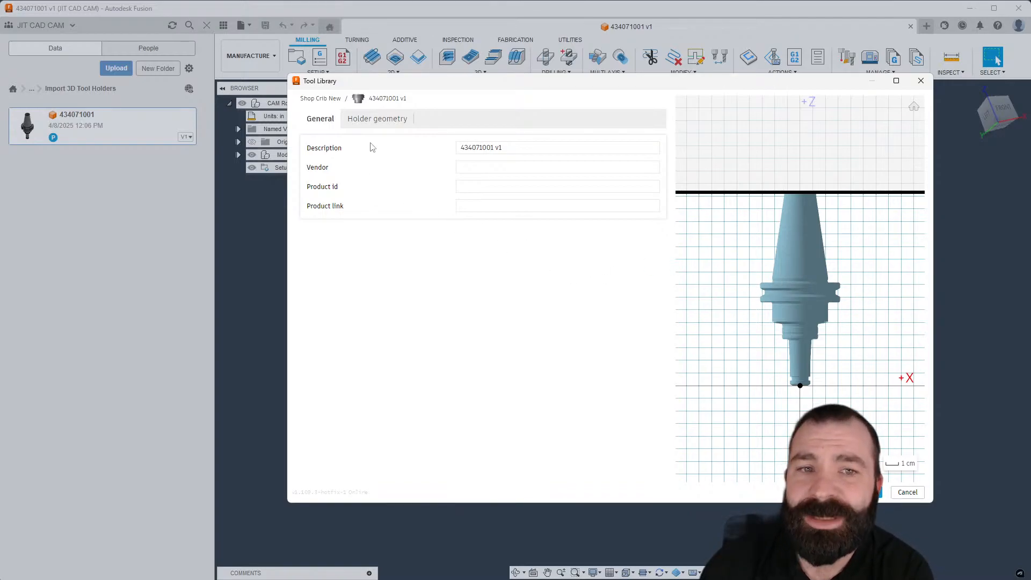
# Mark the first and third holder segments above the gauge line, giving 84.9 mm
pyautogui.click(378, 118)
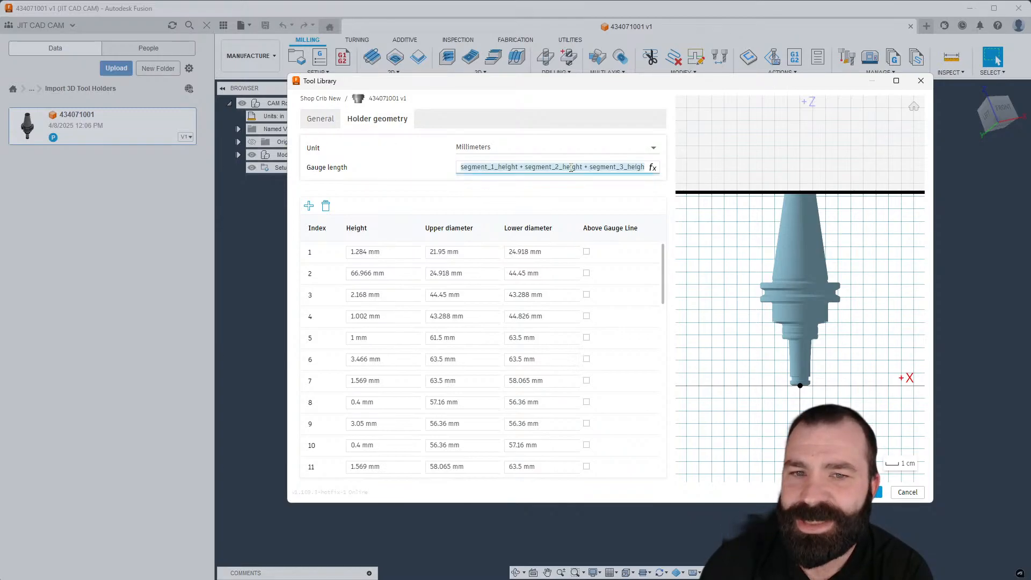
pyautogui.click(461, 252)
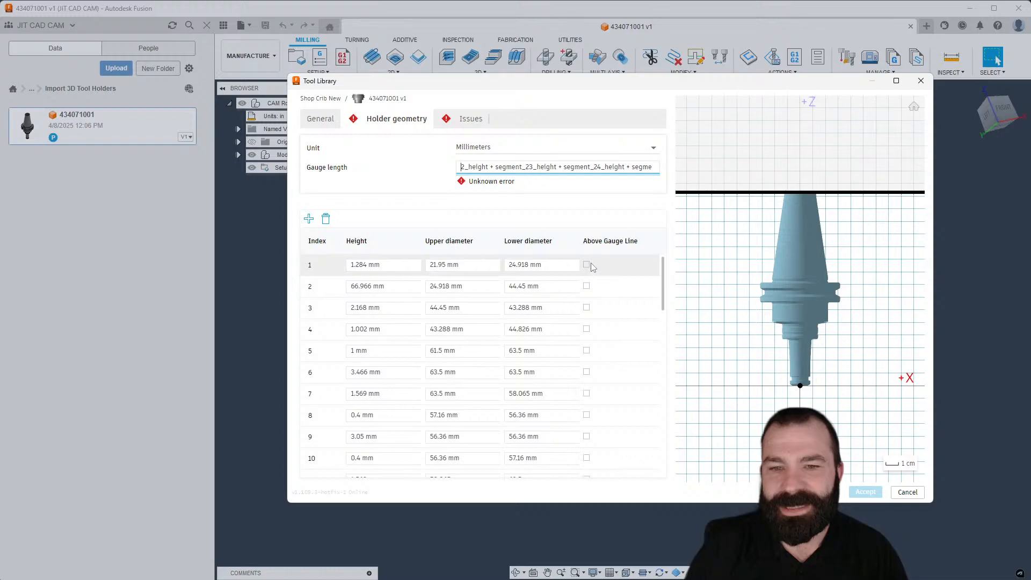
pyautogui.click(586, 272)
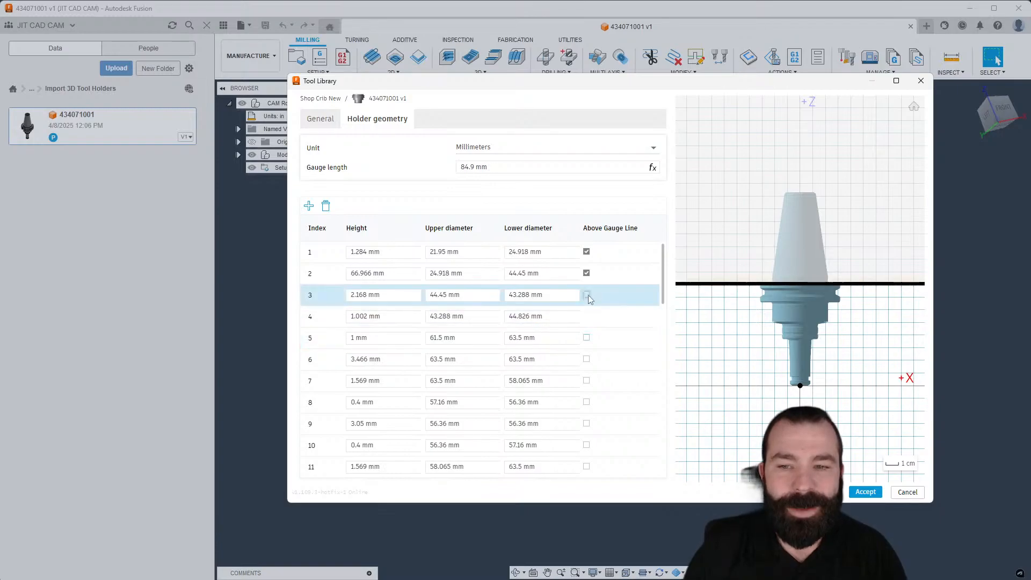
pyautogui.click(586, 294)
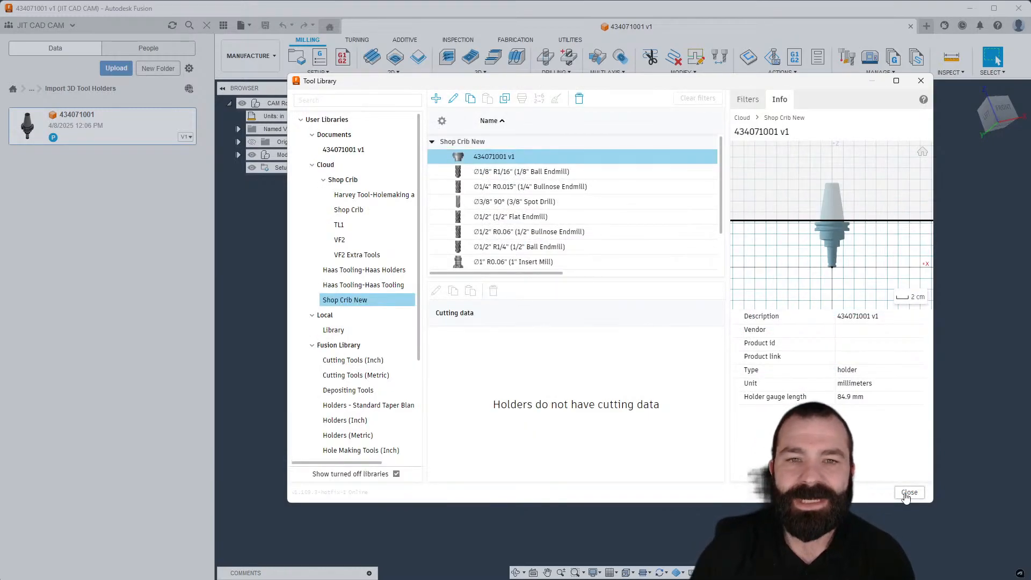
# Close the Tool Library and open Simple Enclosure from Milling Monday > Enclosure
pyautogui.click(908, 492)
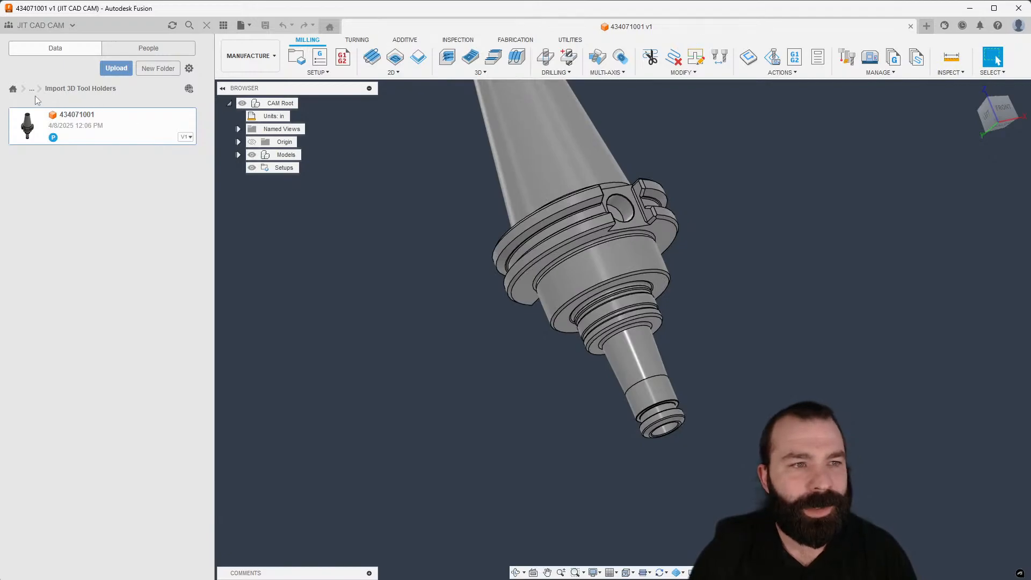
pyautogui.click(31, 88)
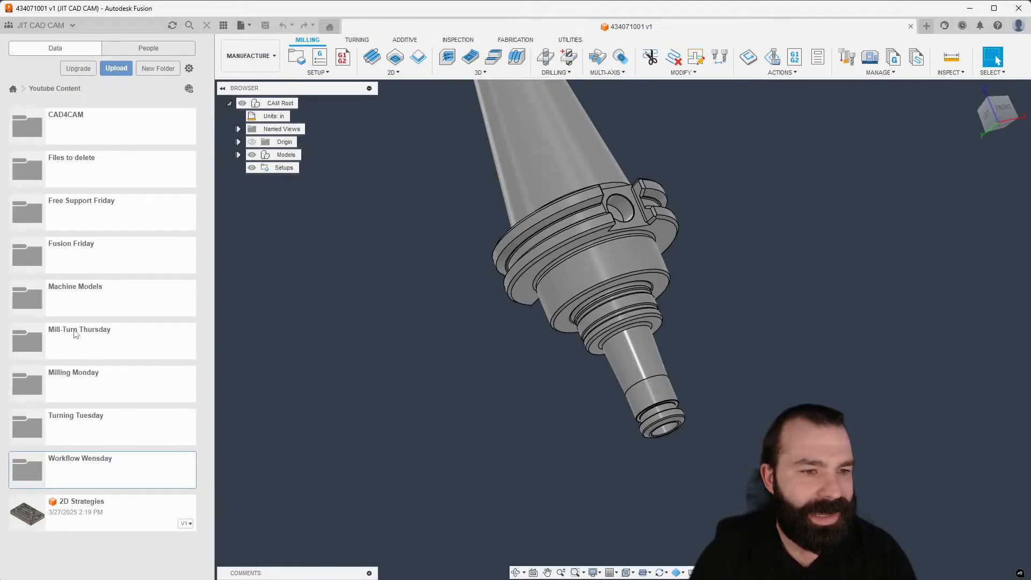
pyautogui.doubleClick(73, 372)
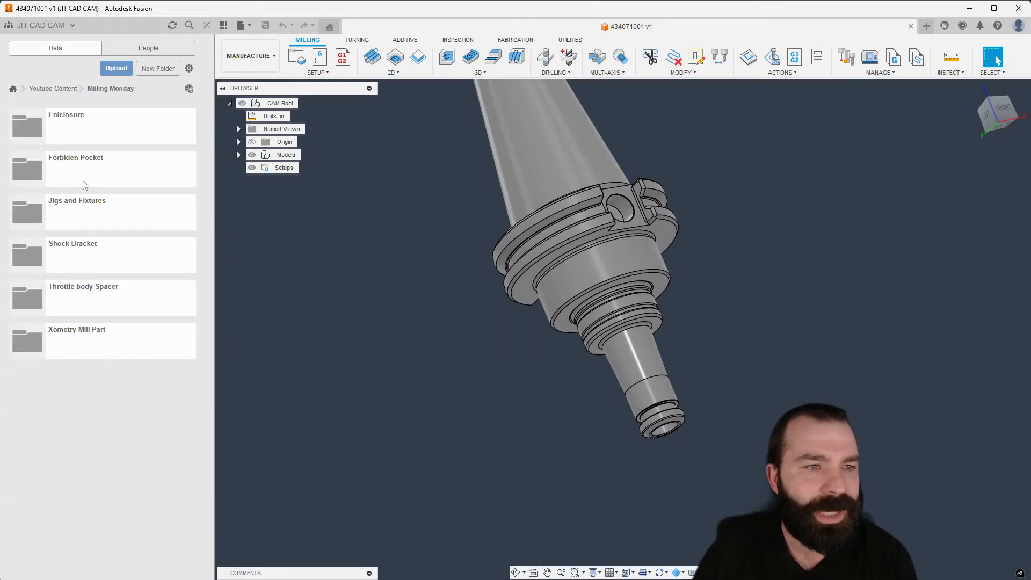
pyautogui.doubleClick(66, 125)
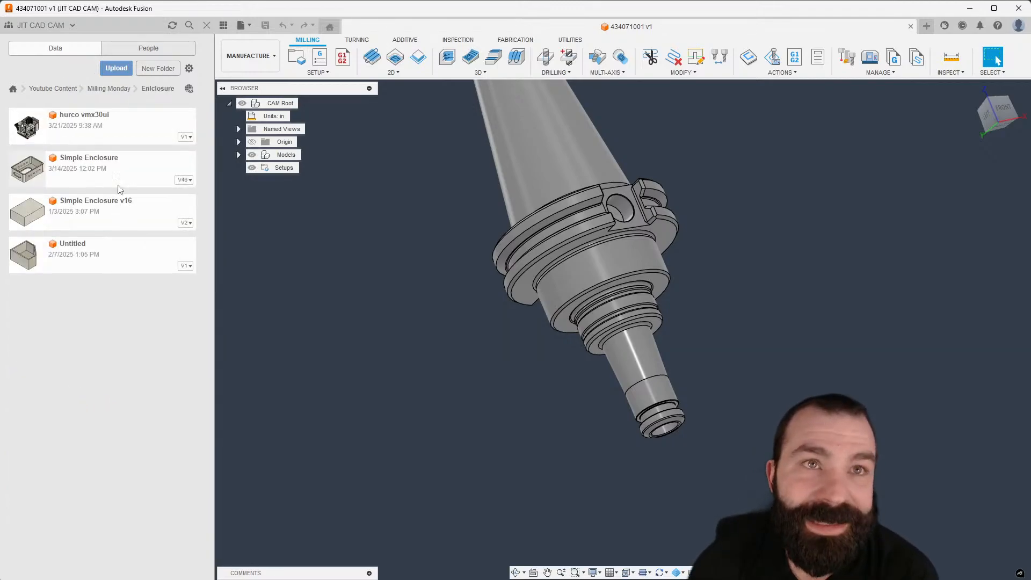
pyautogui.doubleClick(88, 158)
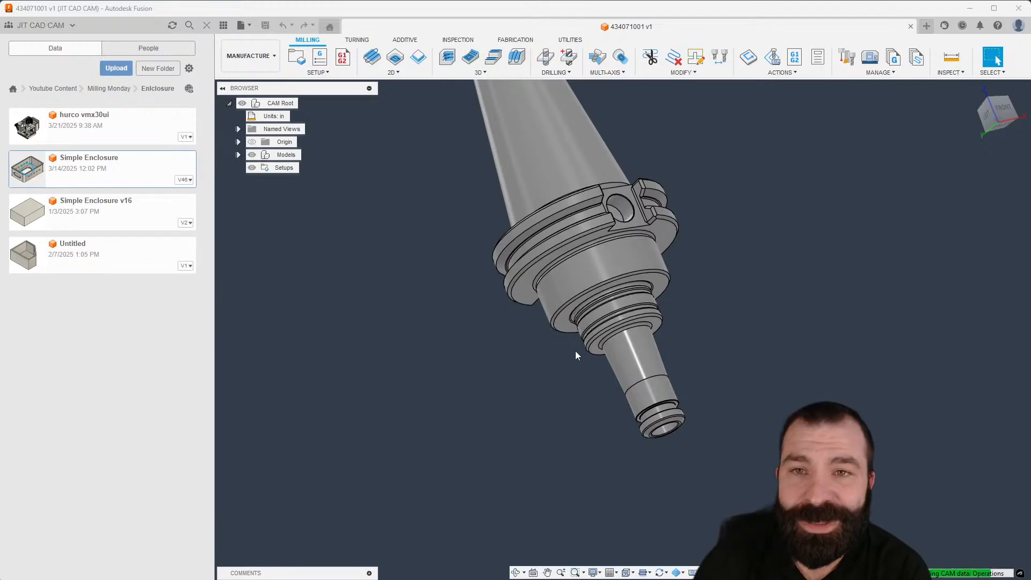
# Edit the first facing operation and select the 1/2" long flat end mill
pyautogui.click(223, 88)
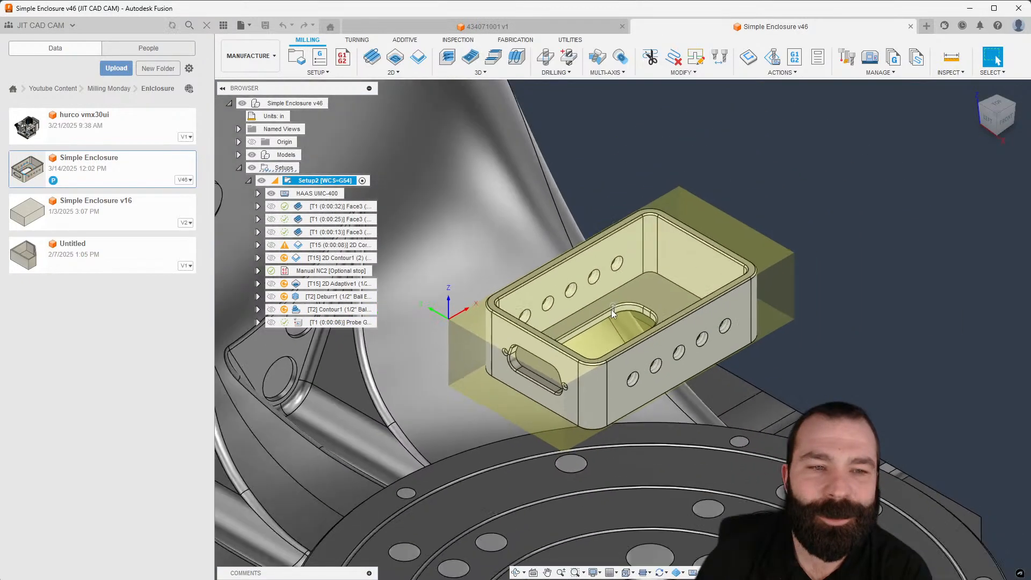
pyautogui.click(340, 206)
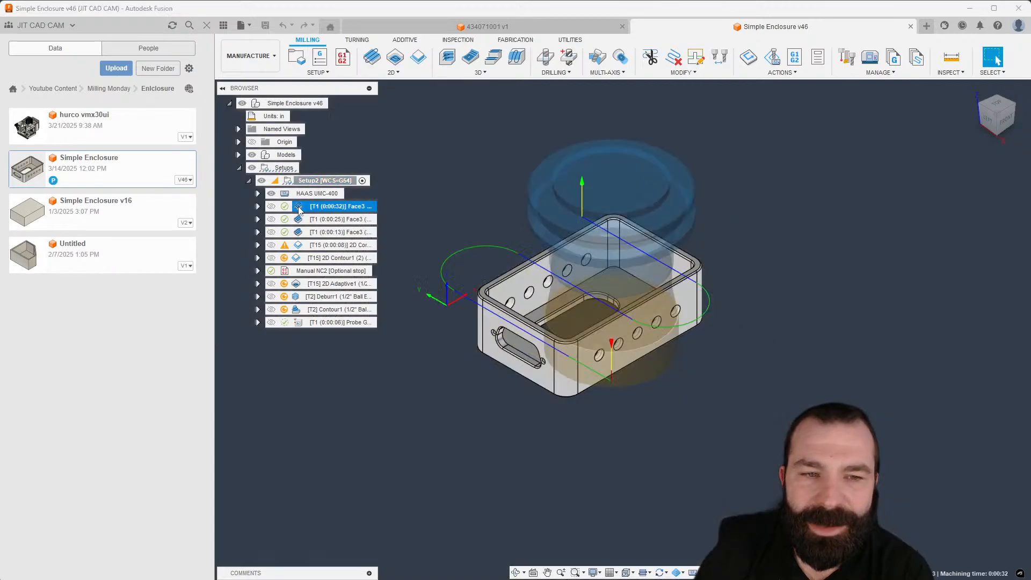
pyautogui.doubleClick(340, 206)
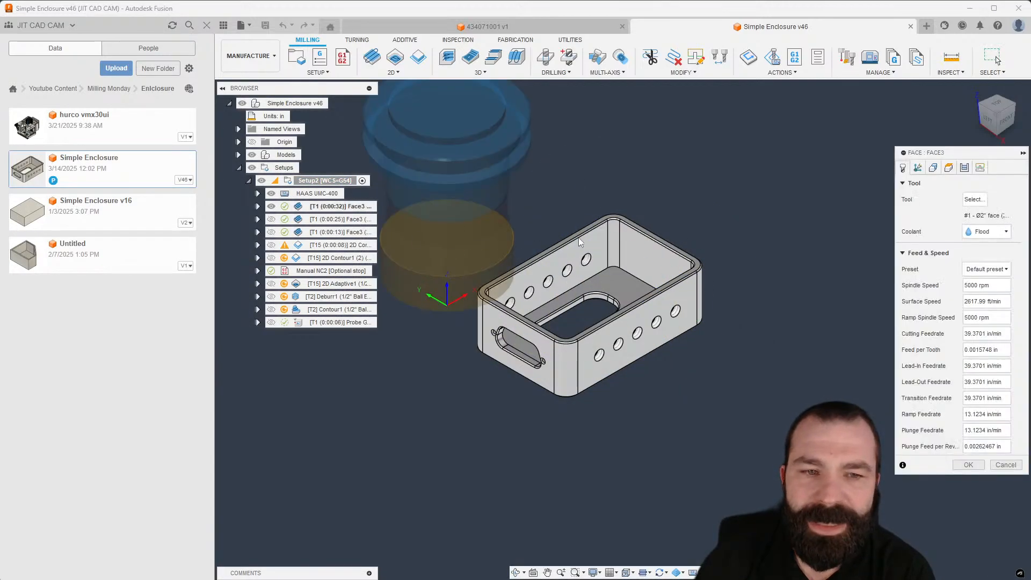
pyautogui.click(973, 198)
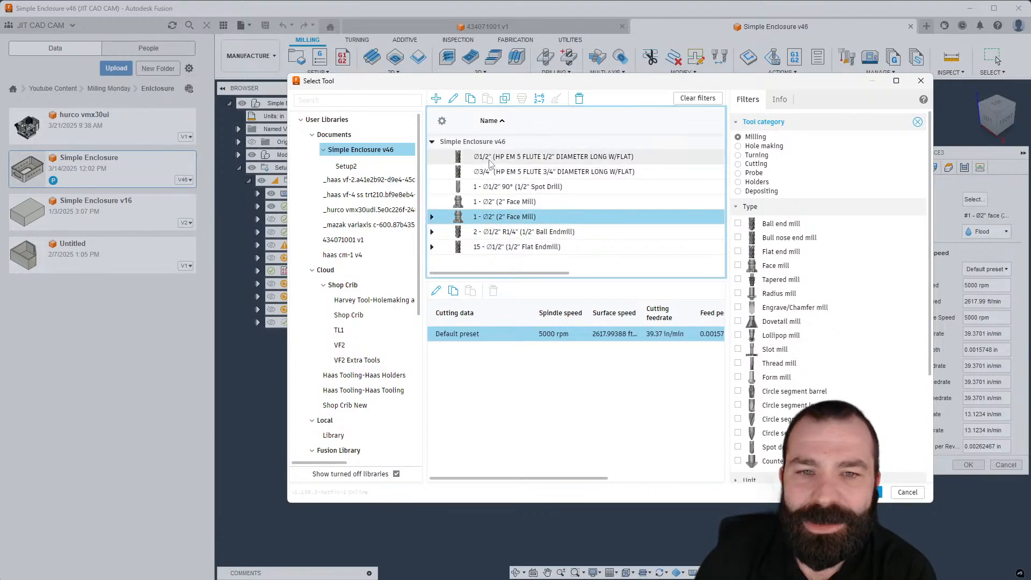
pyautogui.click(552, 156)
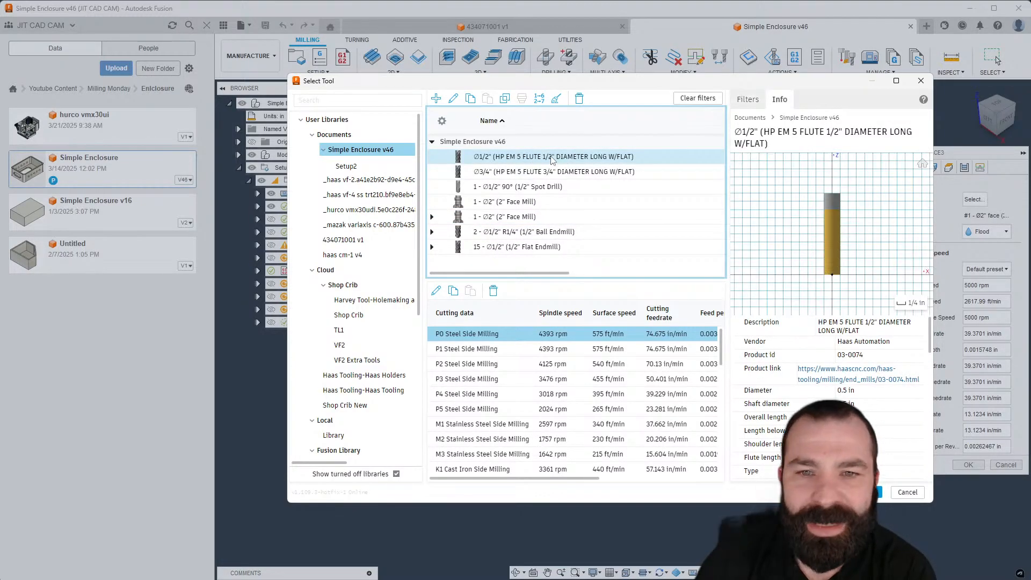
# Edit the 1/2" HP end mill and assign holder 434071001 v1 from Shop Crib New
pyautogui.rightClick(552, 156)
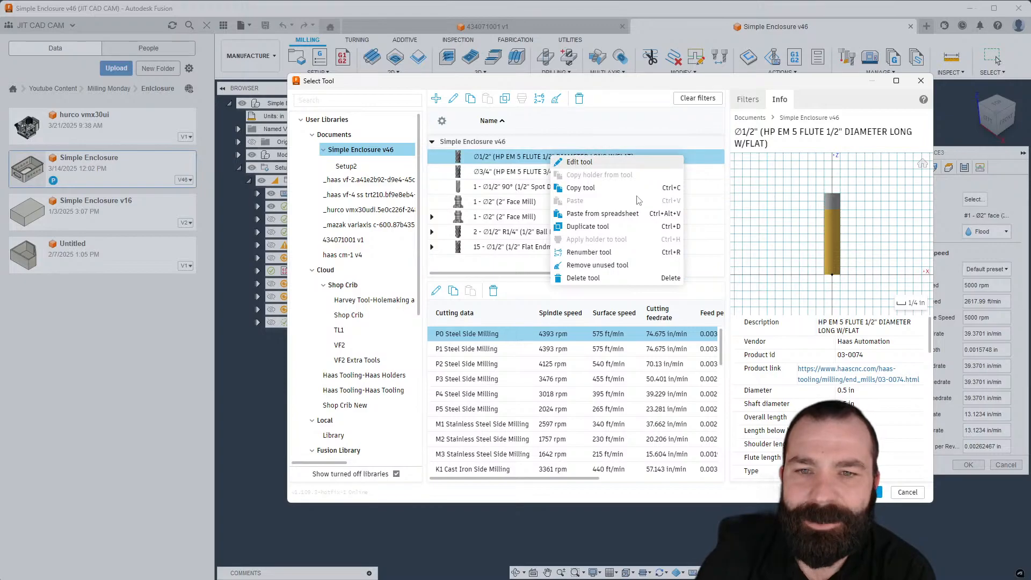
pyautogui.moveTo(785, 232)
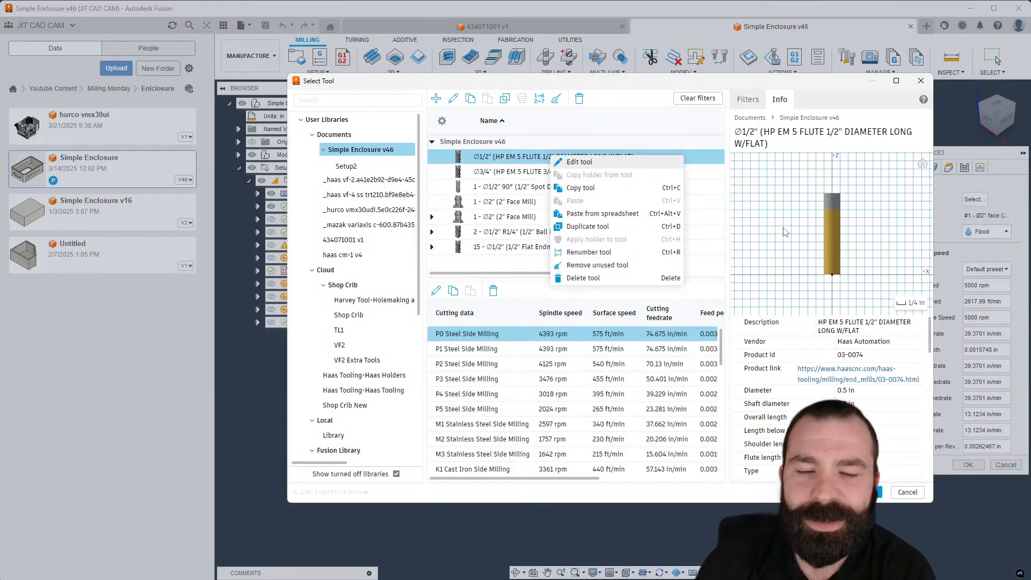
pyautogui.click(578, 162)
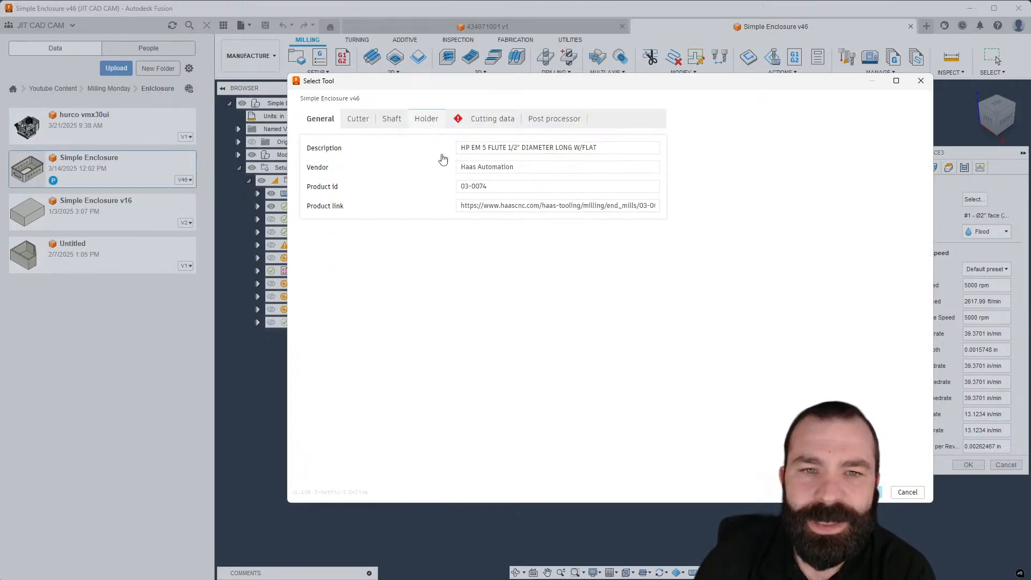
pyautogui.click(426, 119)
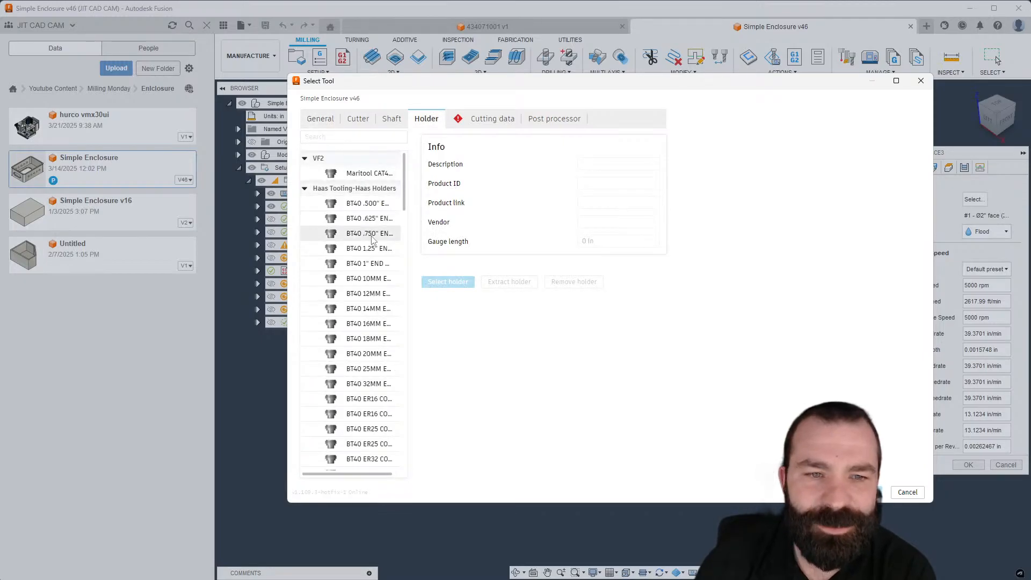
pyautogui.click(305, 158)
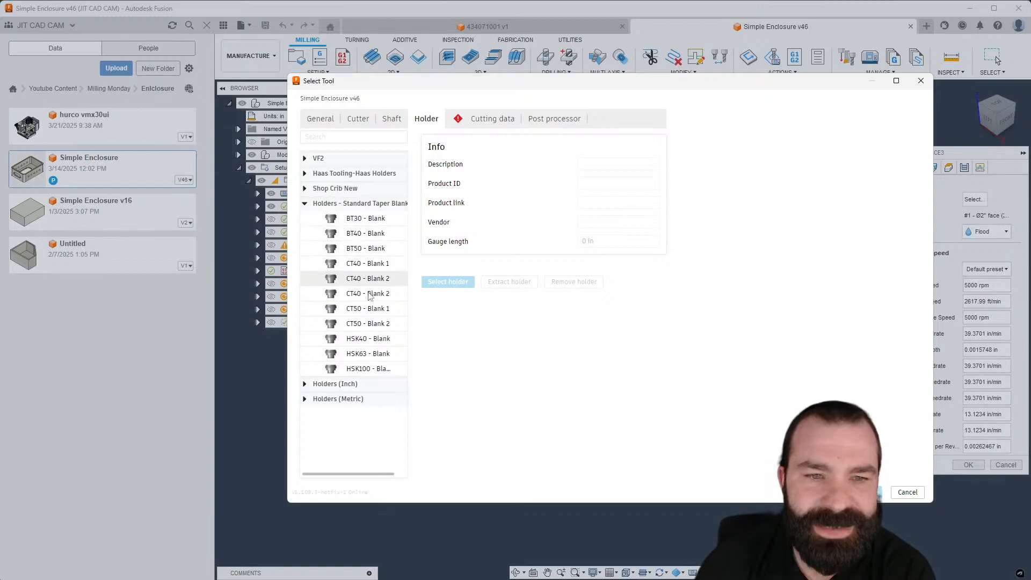
pyautogui.click(305, 188)
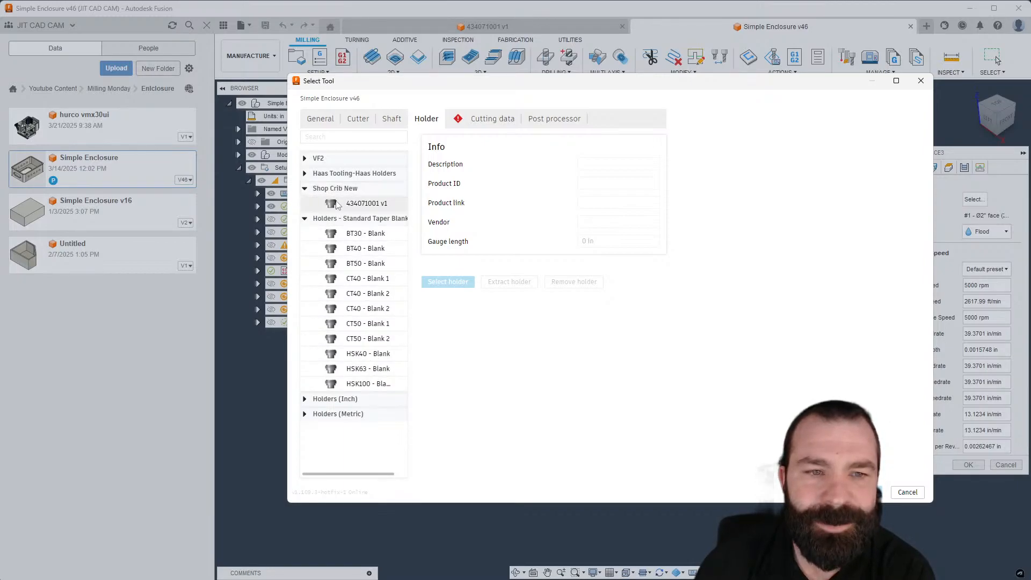
pyautogui.click(366, 203)
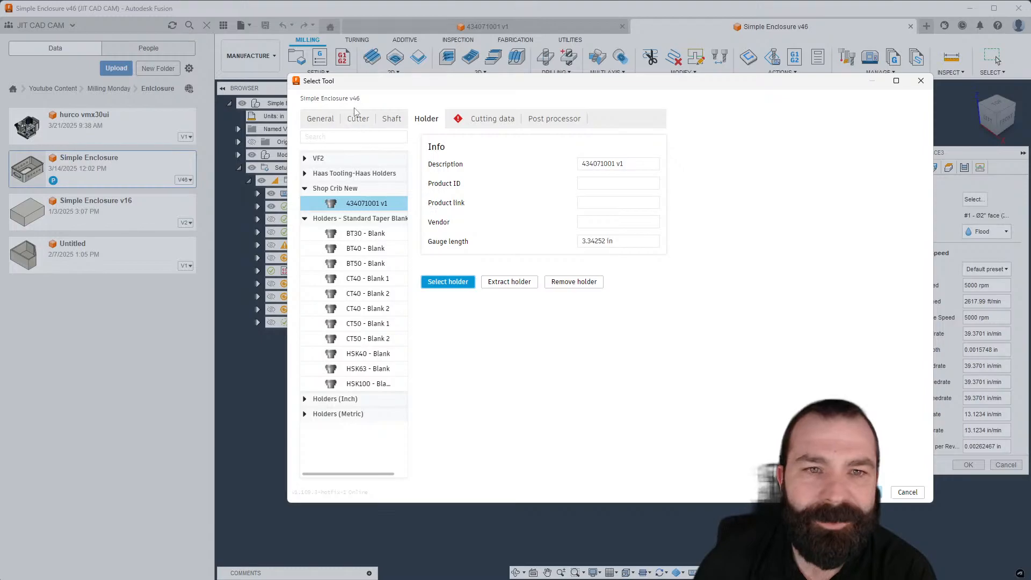
# Review cutter geometry and the P0 Steel Slot Milling preset, then cancel the edit
pyautogui.click(357, 118)
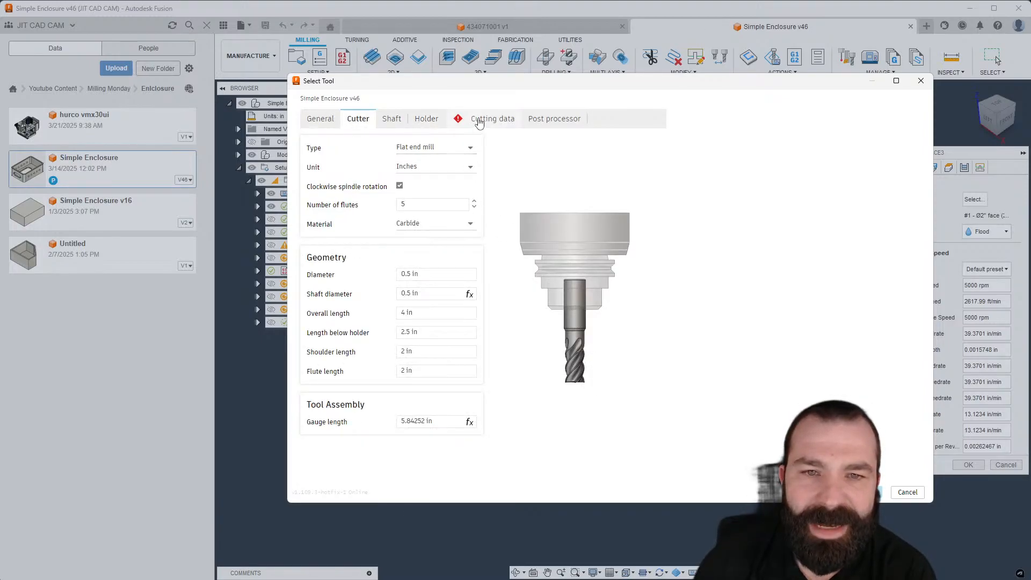
pyautogui.click(492, 118)
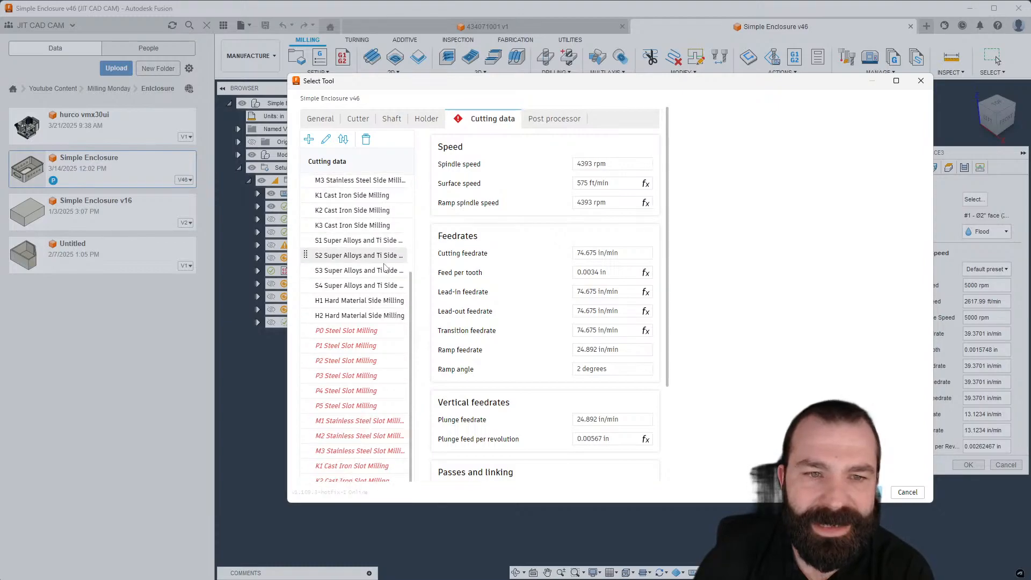
pyautogui.scroll(-3)
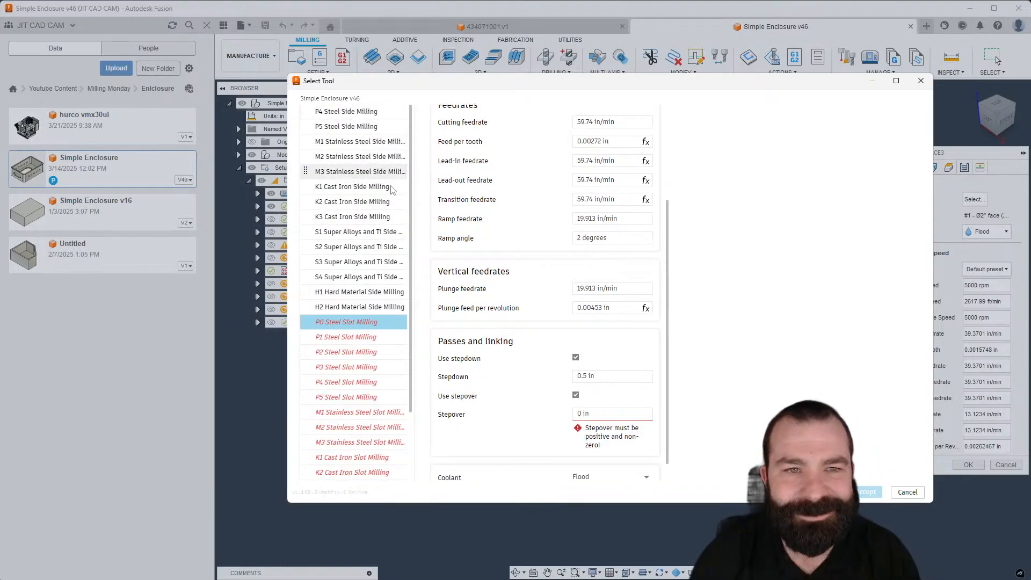
pyautogui.click(366, 139)
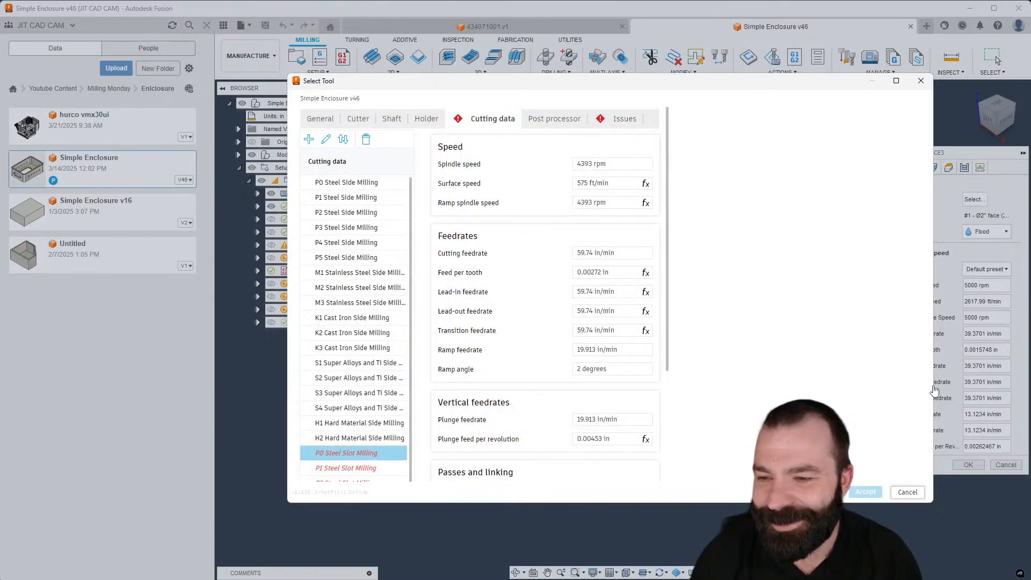
pyautogui.click(906, 492)
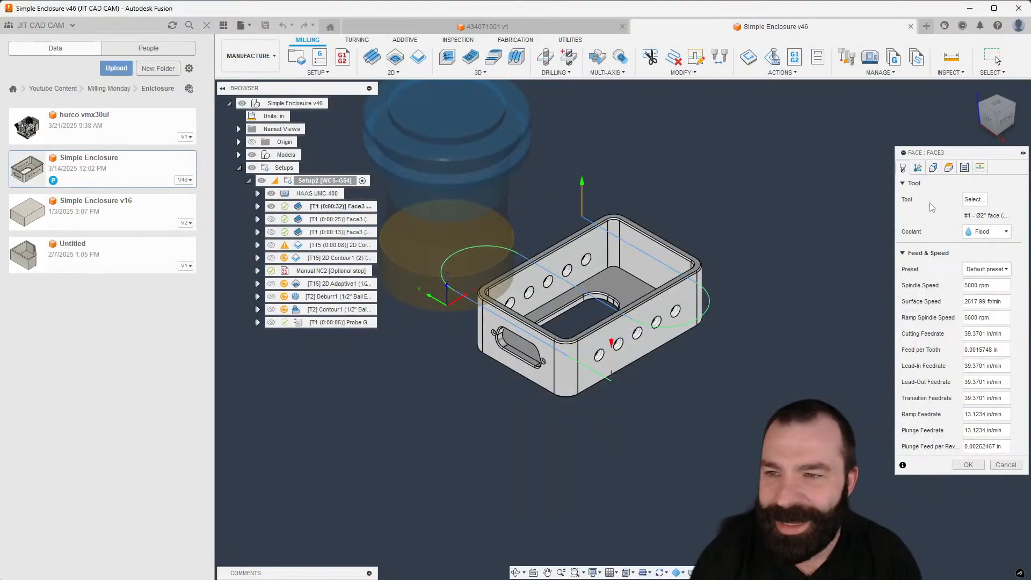
# Inspect the 3/4" HP end mill in the tool editor and close it without changes
pyautogui.click(973, 199)
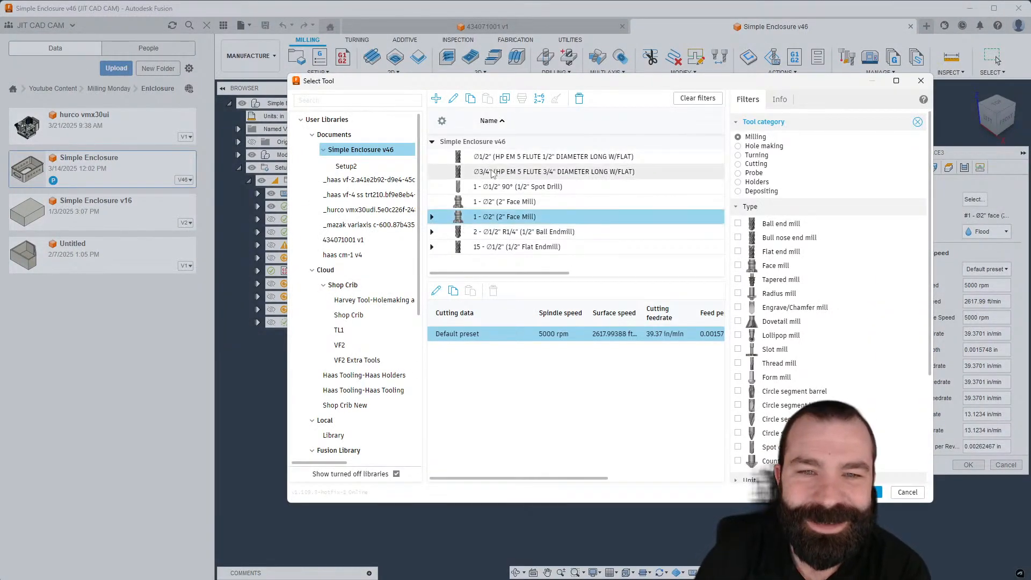
pyautogui.click(555, 172)
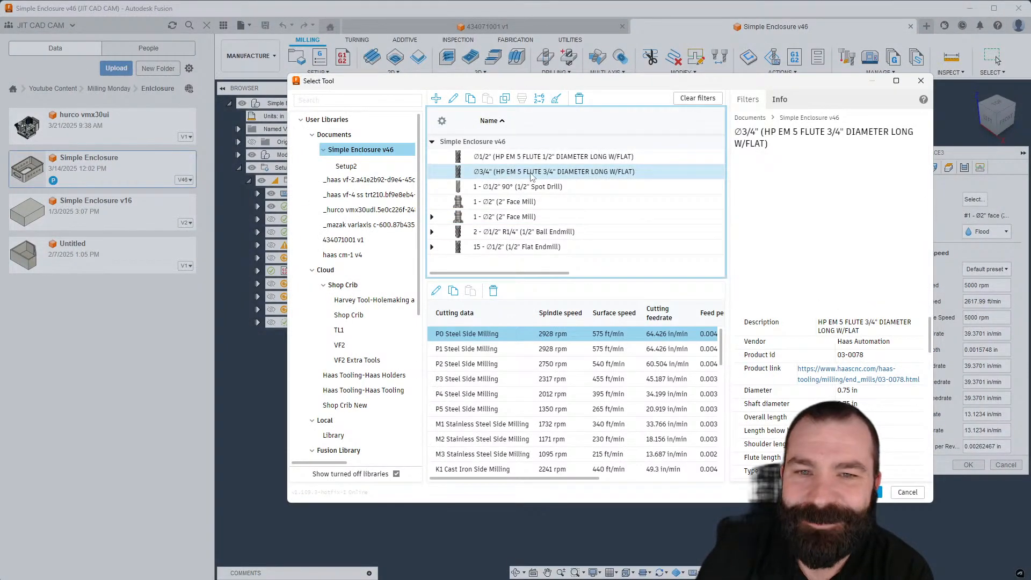
pyautogui.rightClick(552, 172)
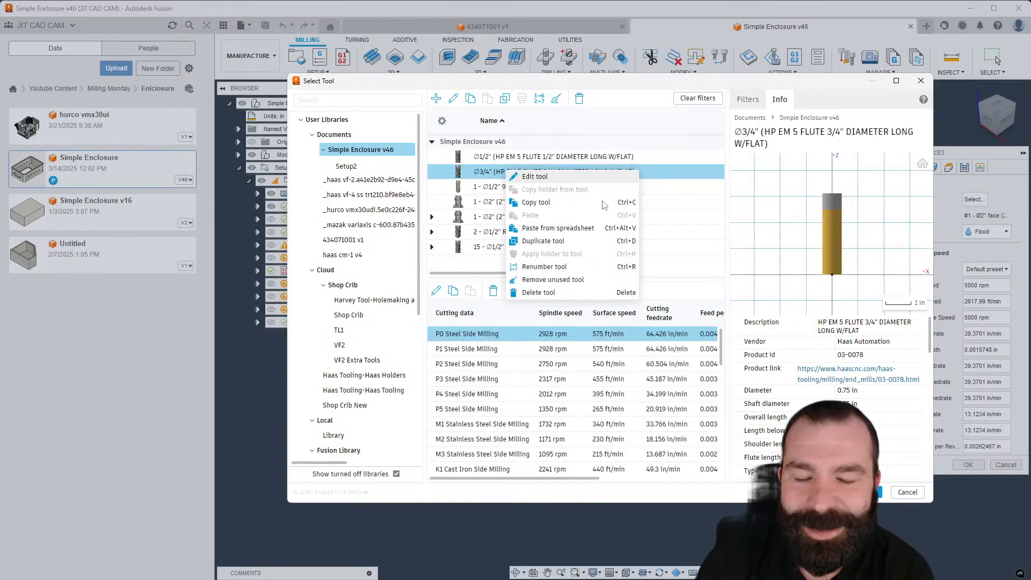
pyautogui.click(537, 176)
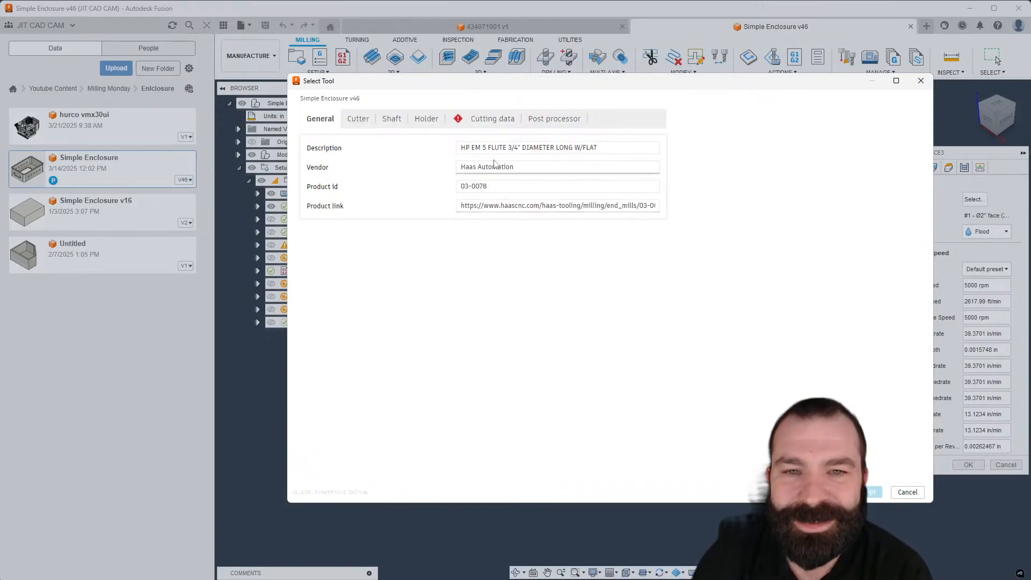
pyautogui.click(908, 492)
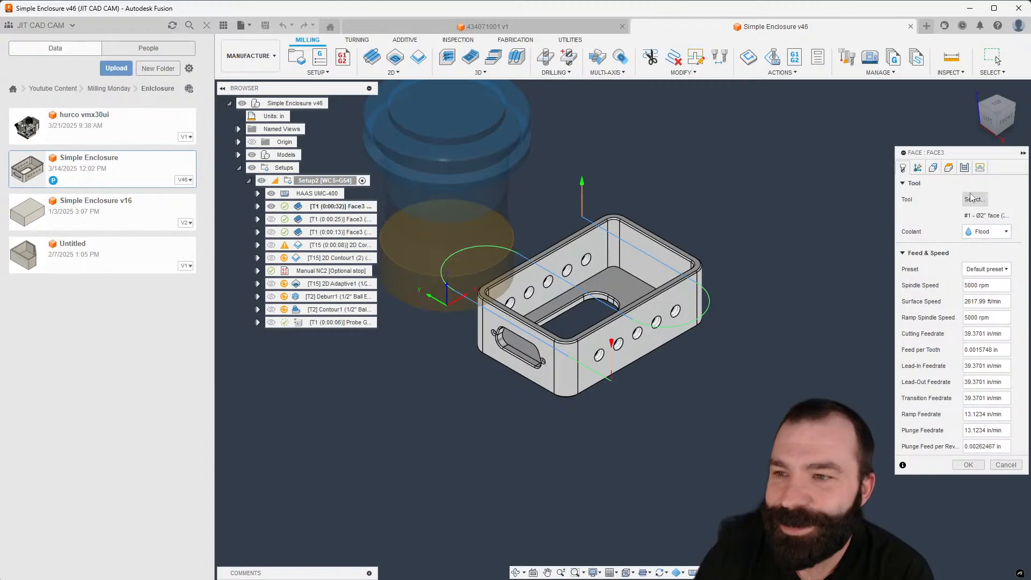
# Edit the VF2 library's 1/2" Flat Endmill and fit it with holder 434071001 v1
pyautogui.click(973, 199)
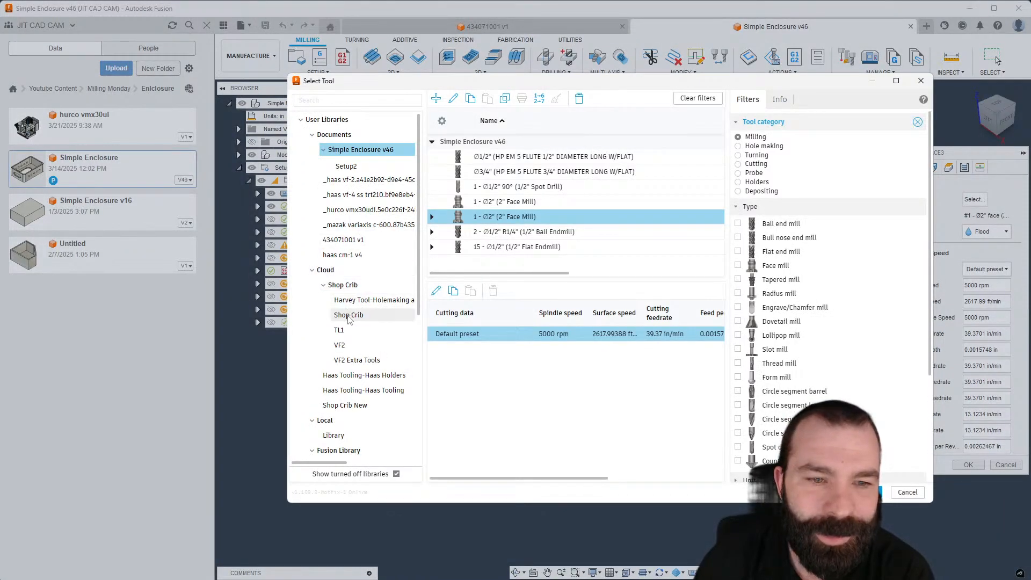
pyautogui.click(340, 345)
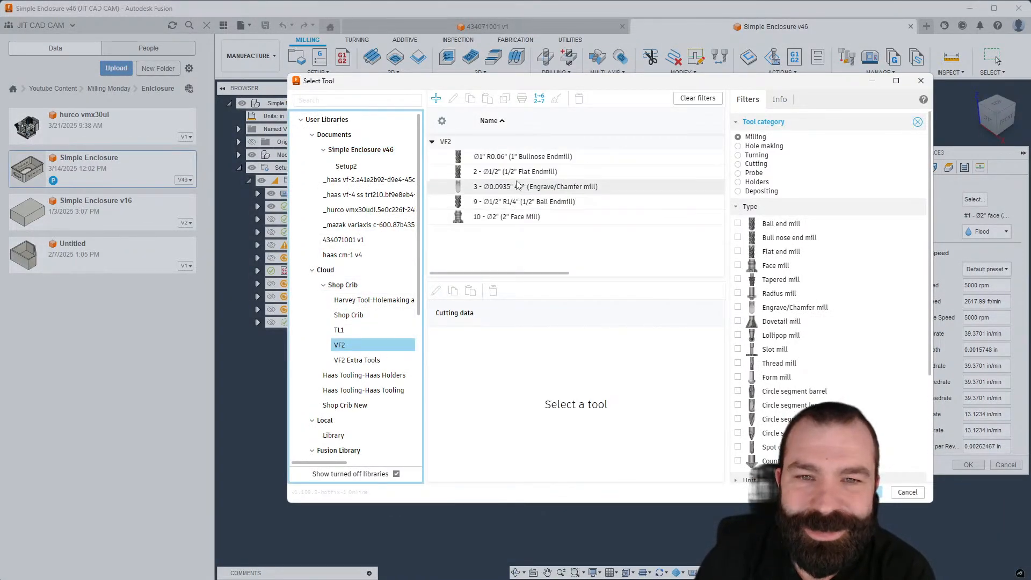
pyautogui.click(516, 171)
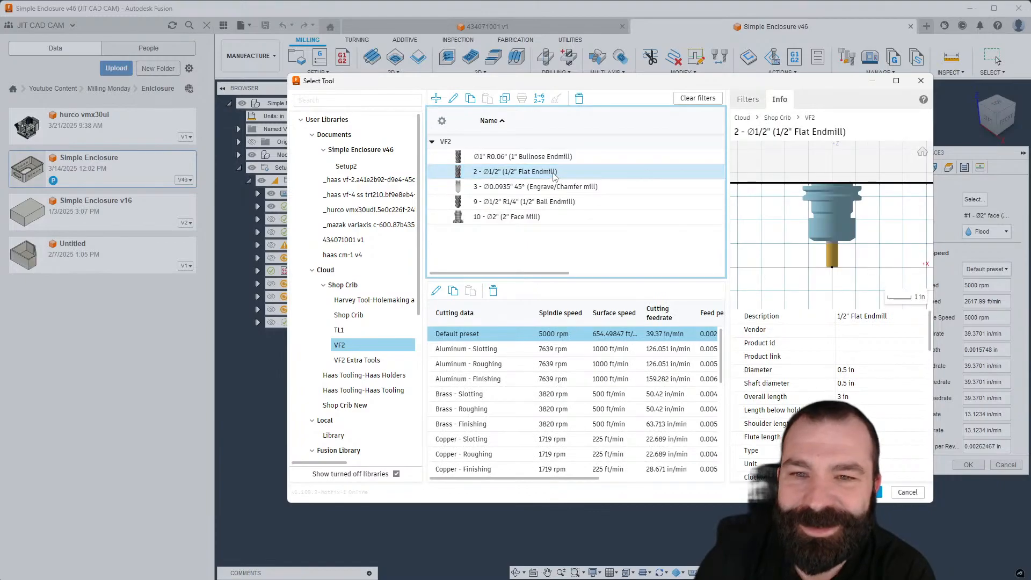
pyautogui.rightClick(516, 172)
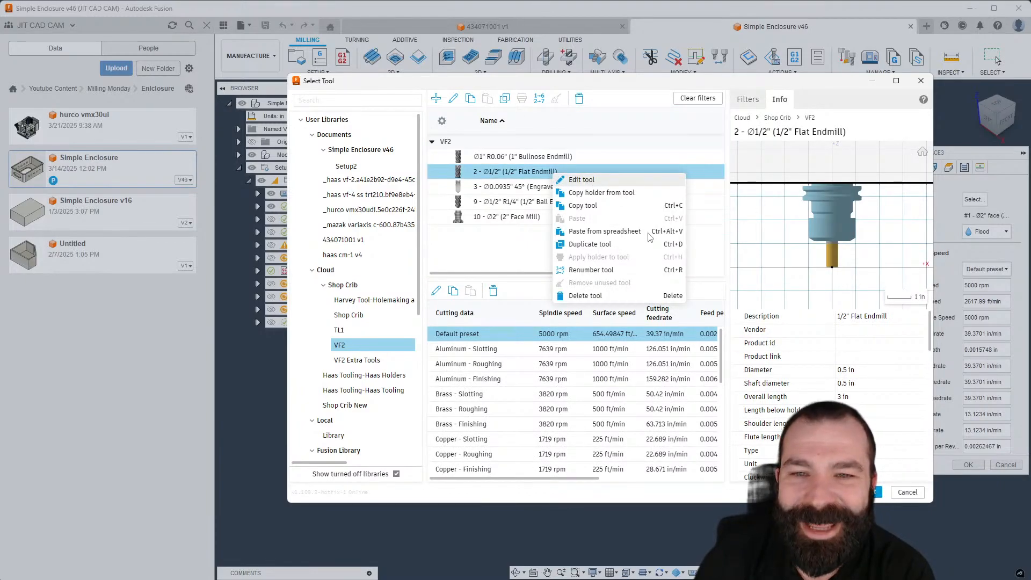
pyautogui.click(581, 180)
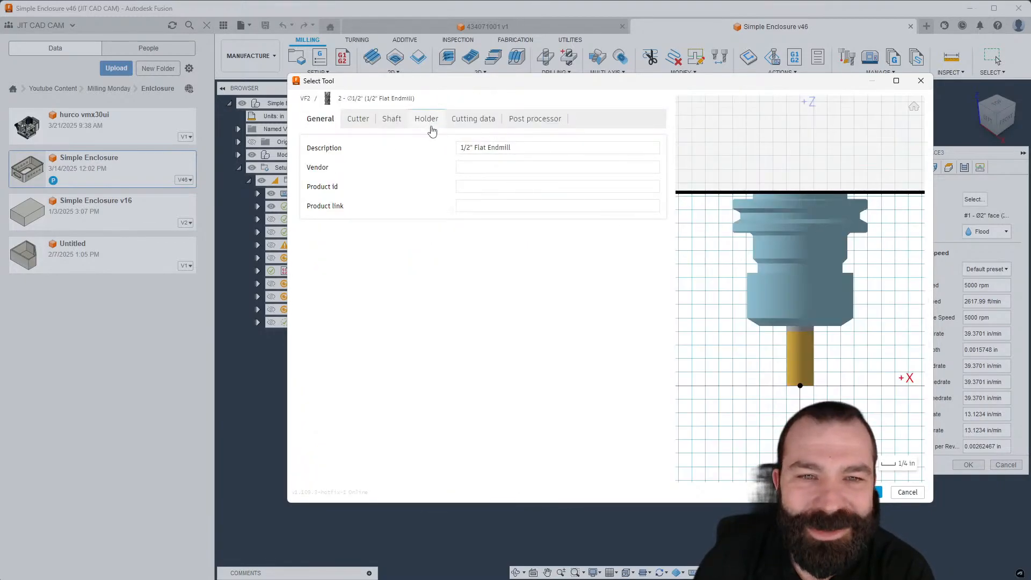
pyautogui.click(425, 118)
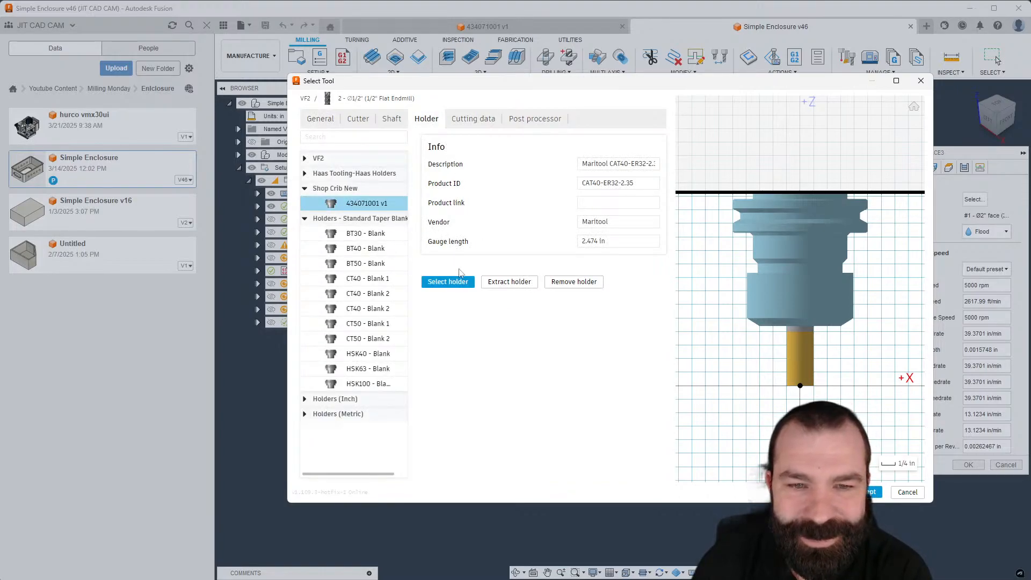
pyautogui.click(448, 282)
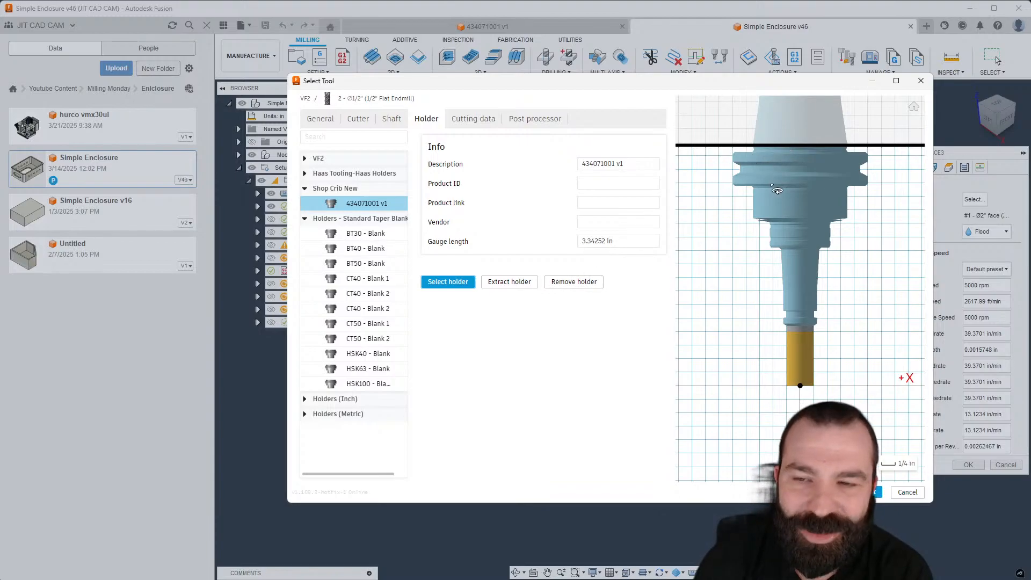
pyautogui.moveTo(812, 322)
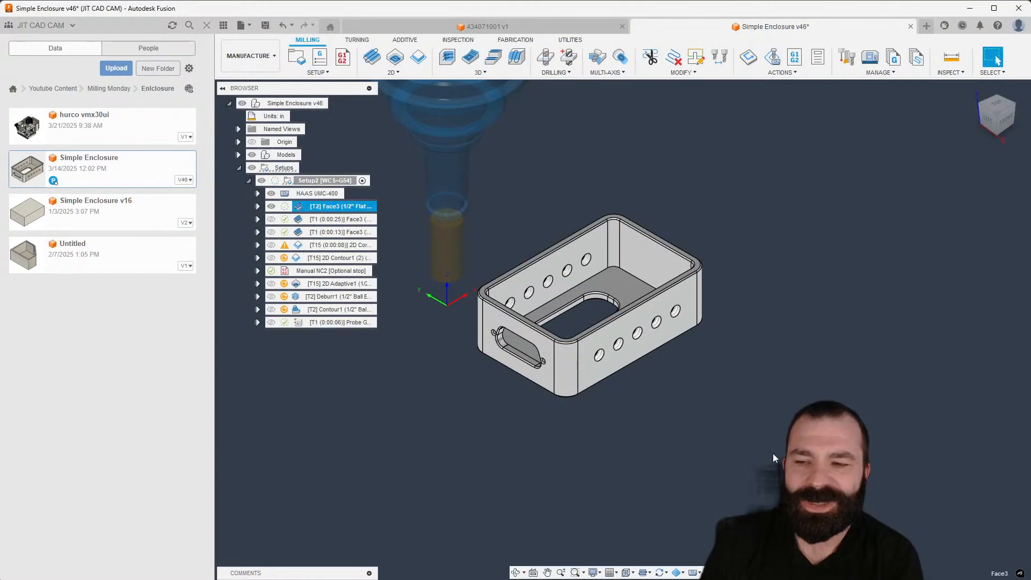
# Simulate the Face3 operation with the full HAAS UMC-400 machine
pyautogui.rightClick(339, 205)
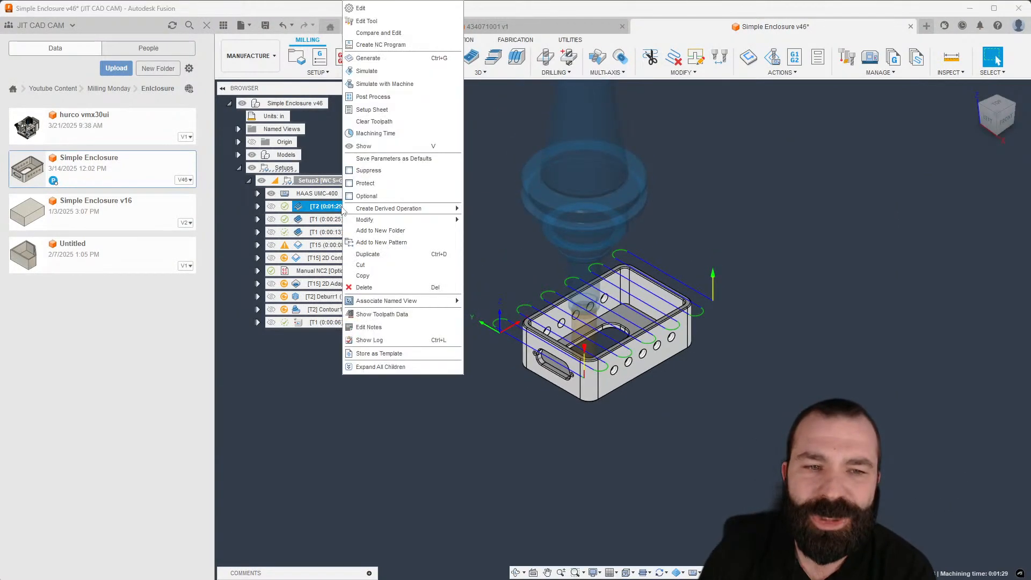
pyautogui.click(512, 234)
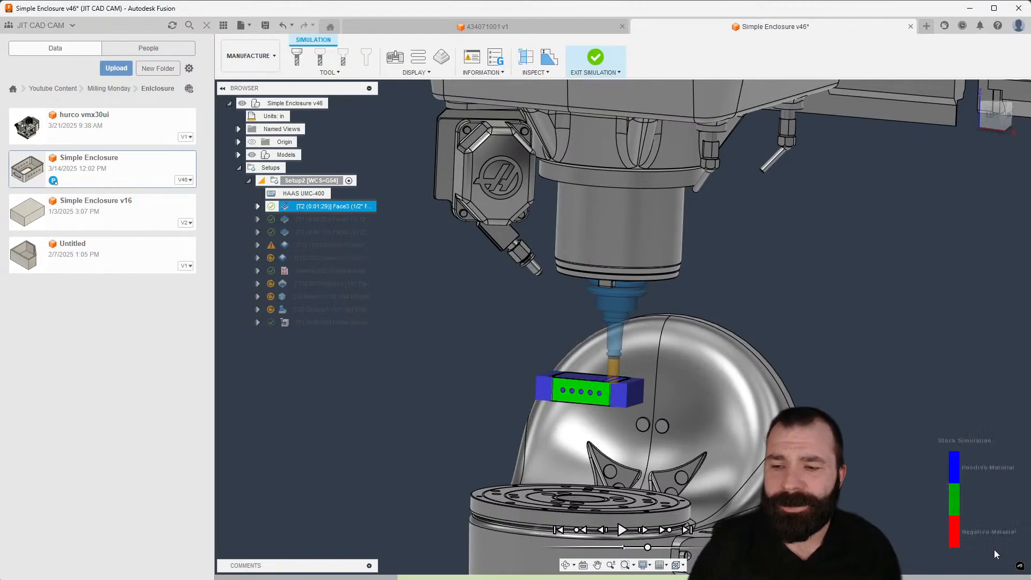
# Switch to the 434071001 v1 holder document, then open and close the Fusion Essentials settings
pyautogui.click(595, 58)
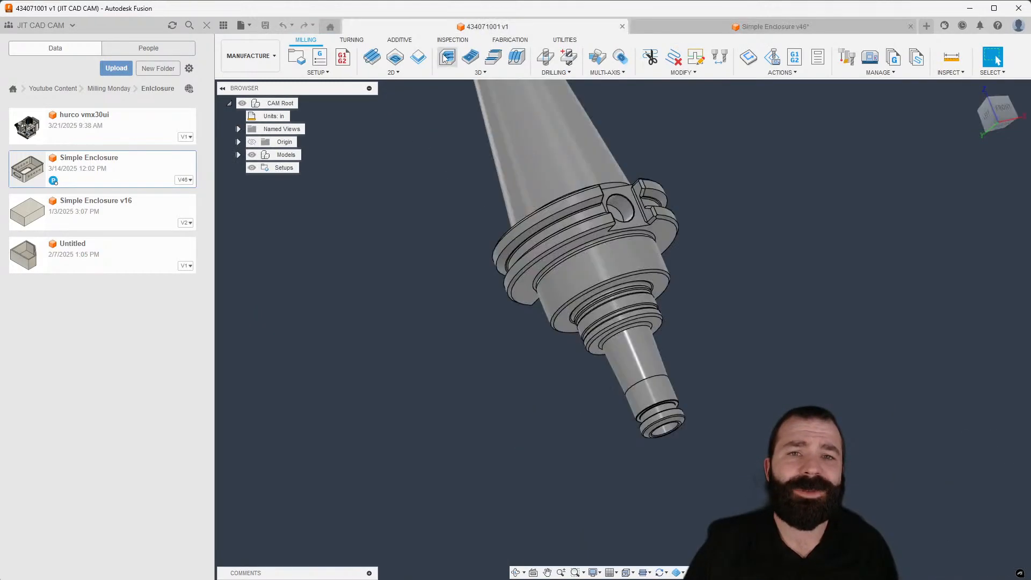
pyautogui.moveTo(261, 70)
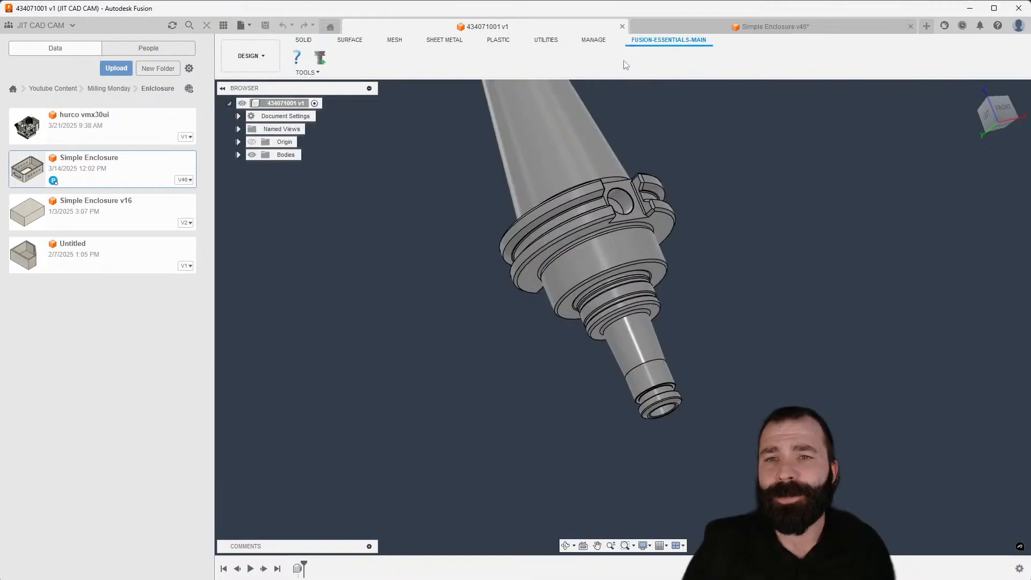
pyautogui.click(297, 56)
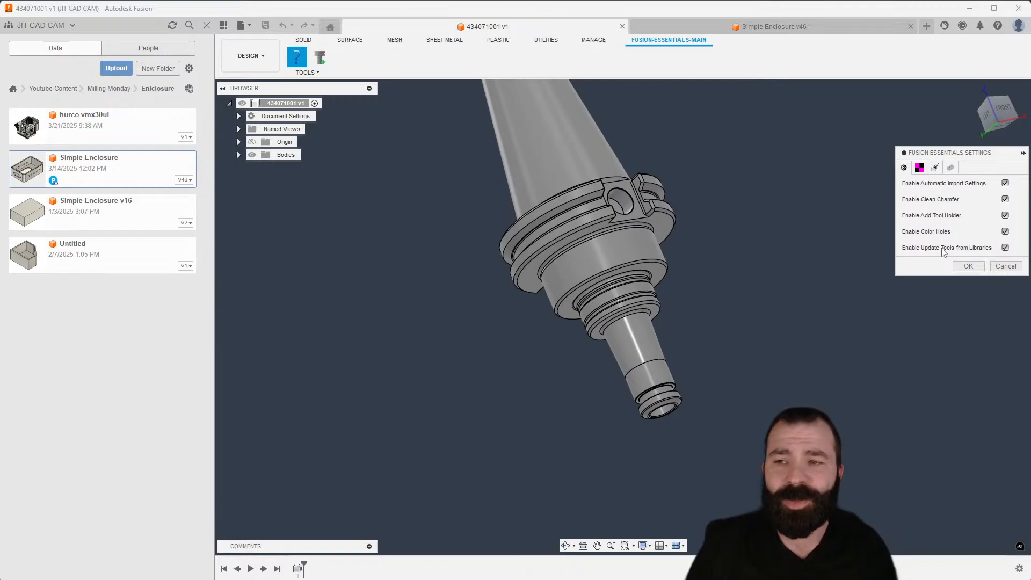
pyautogui.click(967, 266)
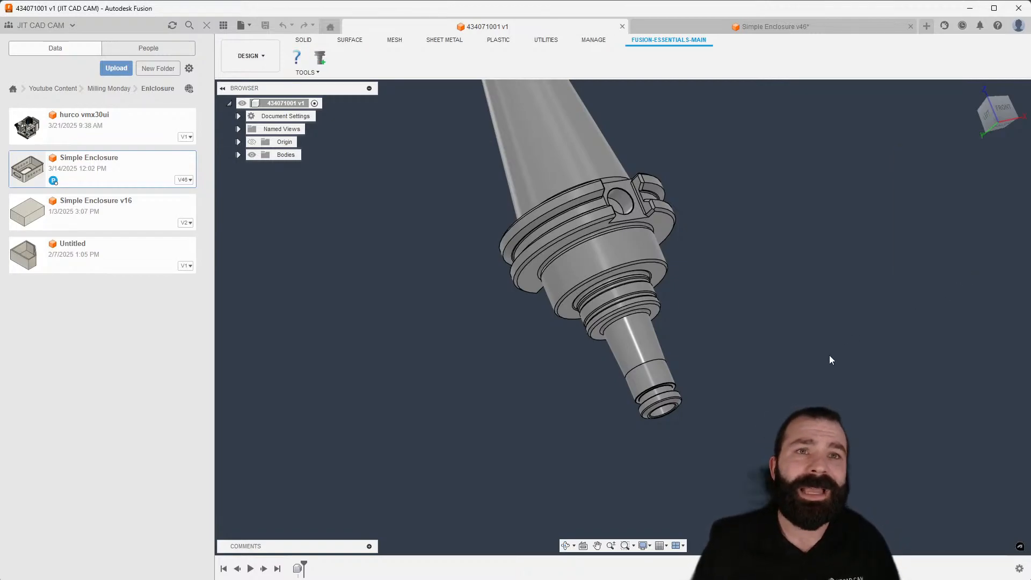